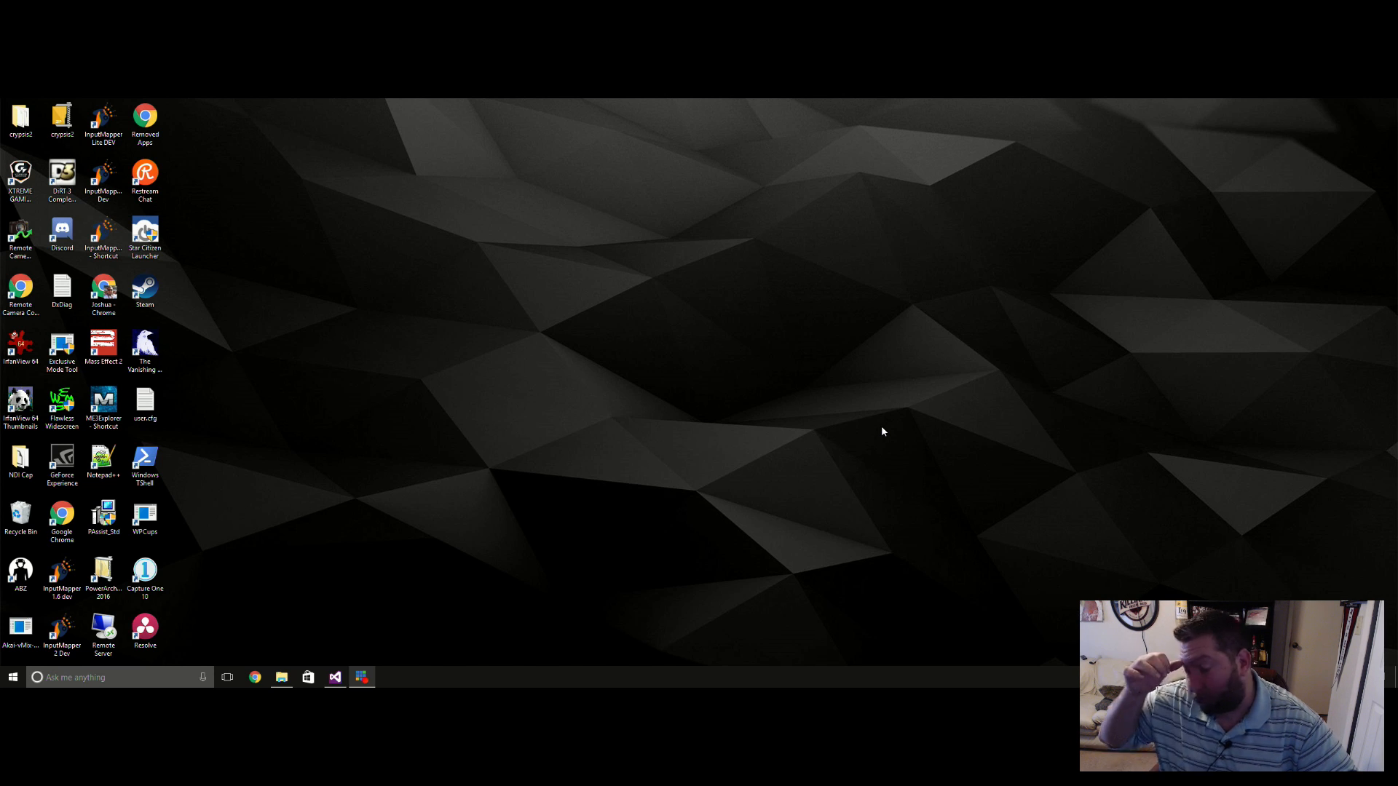
mouse_move(463, 514)
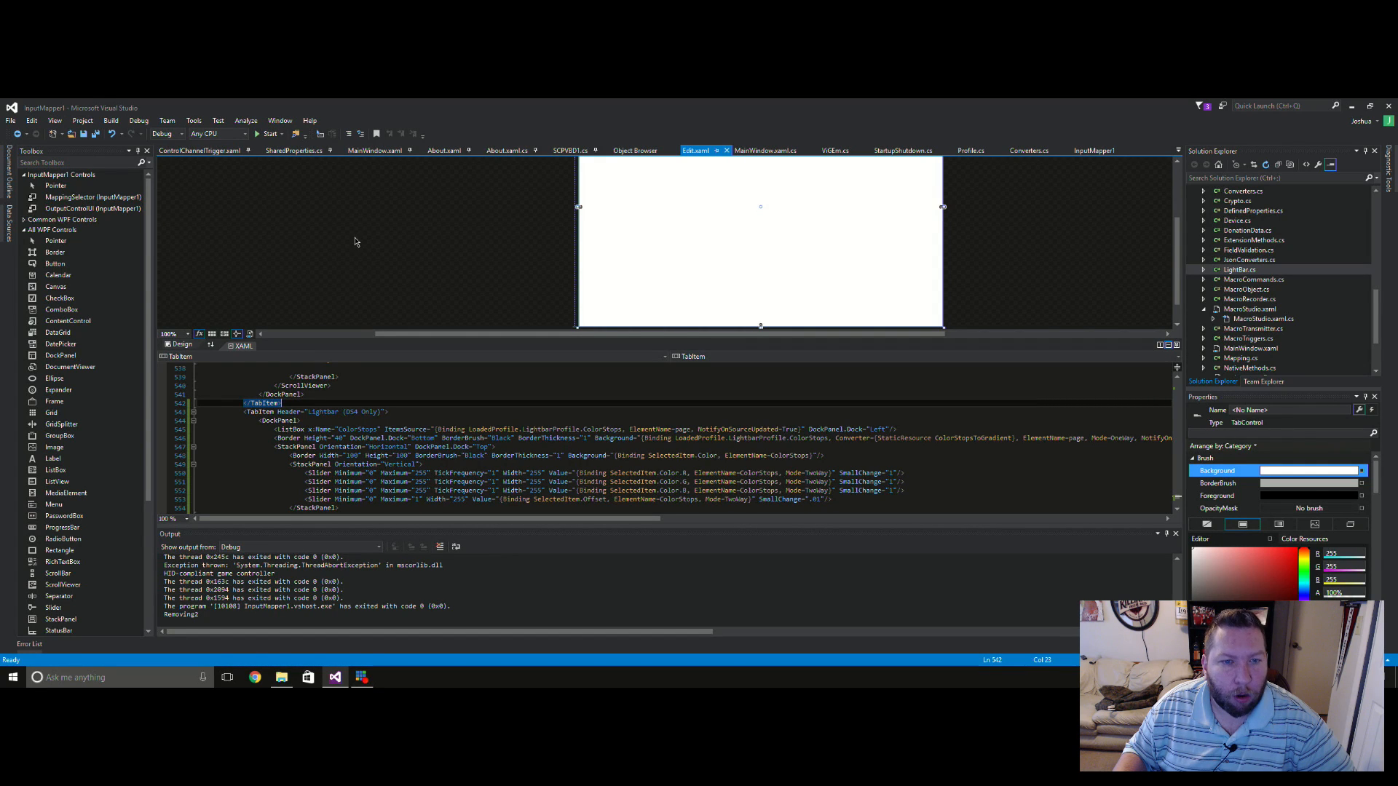
mouse_move(271, 134)
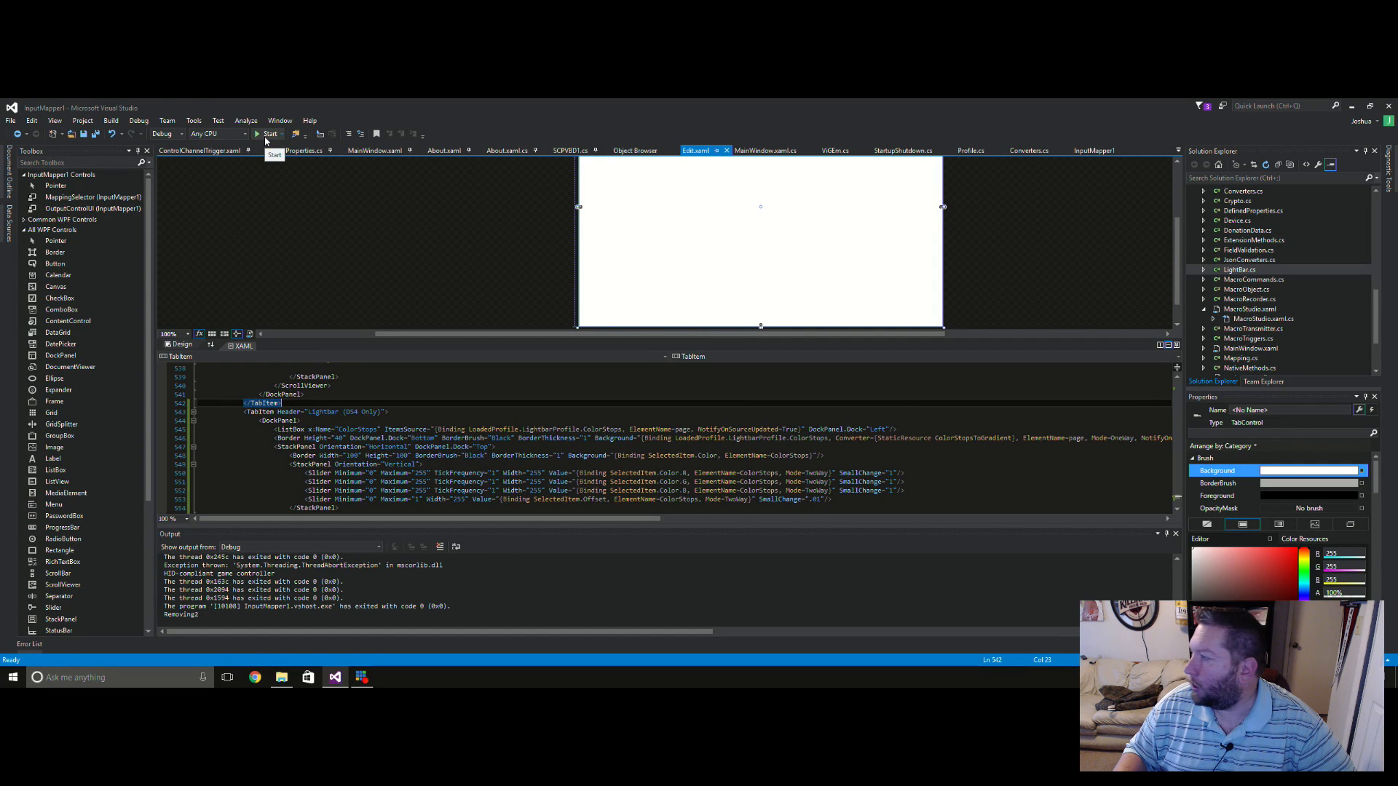
Start the InputMapper debug build and show its About window with version 1.6.11 and donor credits
left_click(269, 133)
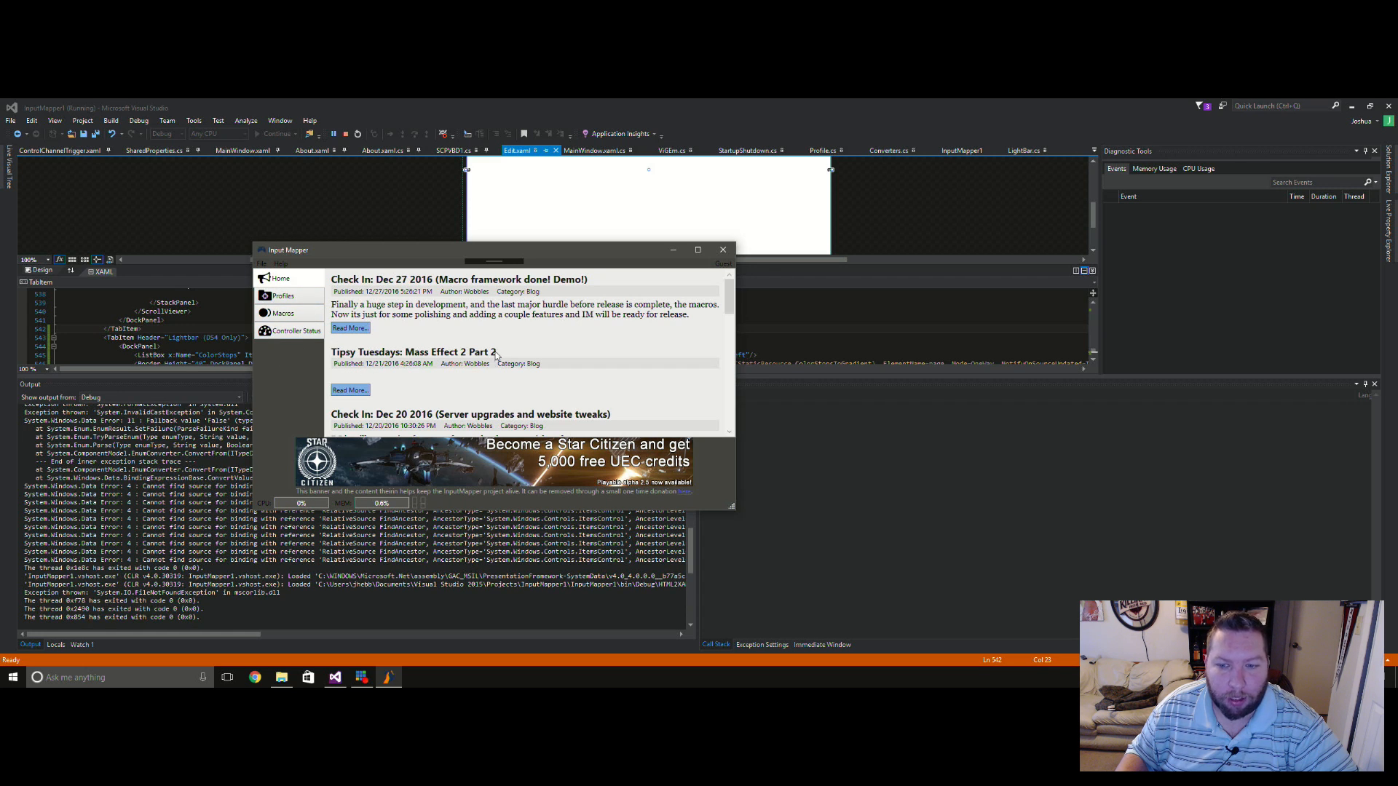
left_click(281, 264)
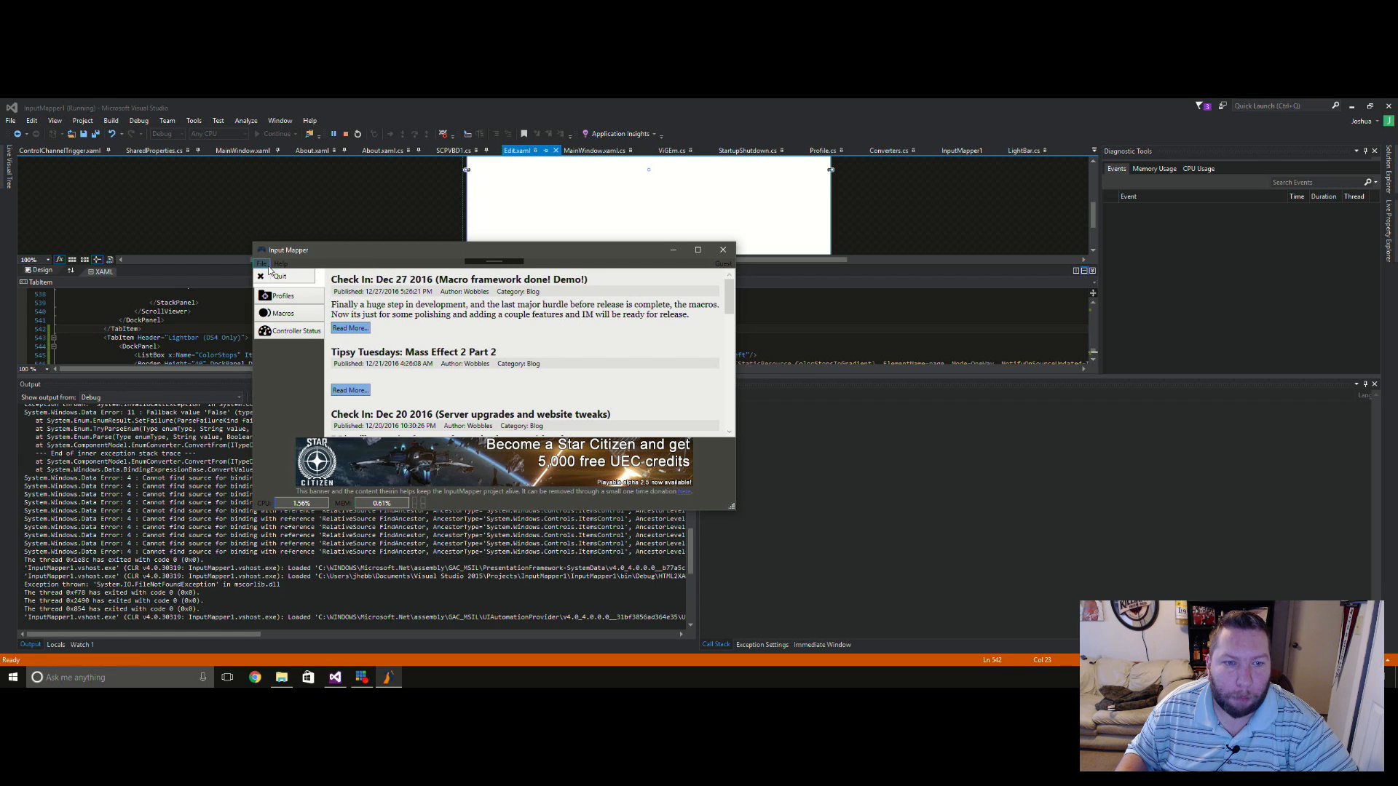
left_click(272, 264)
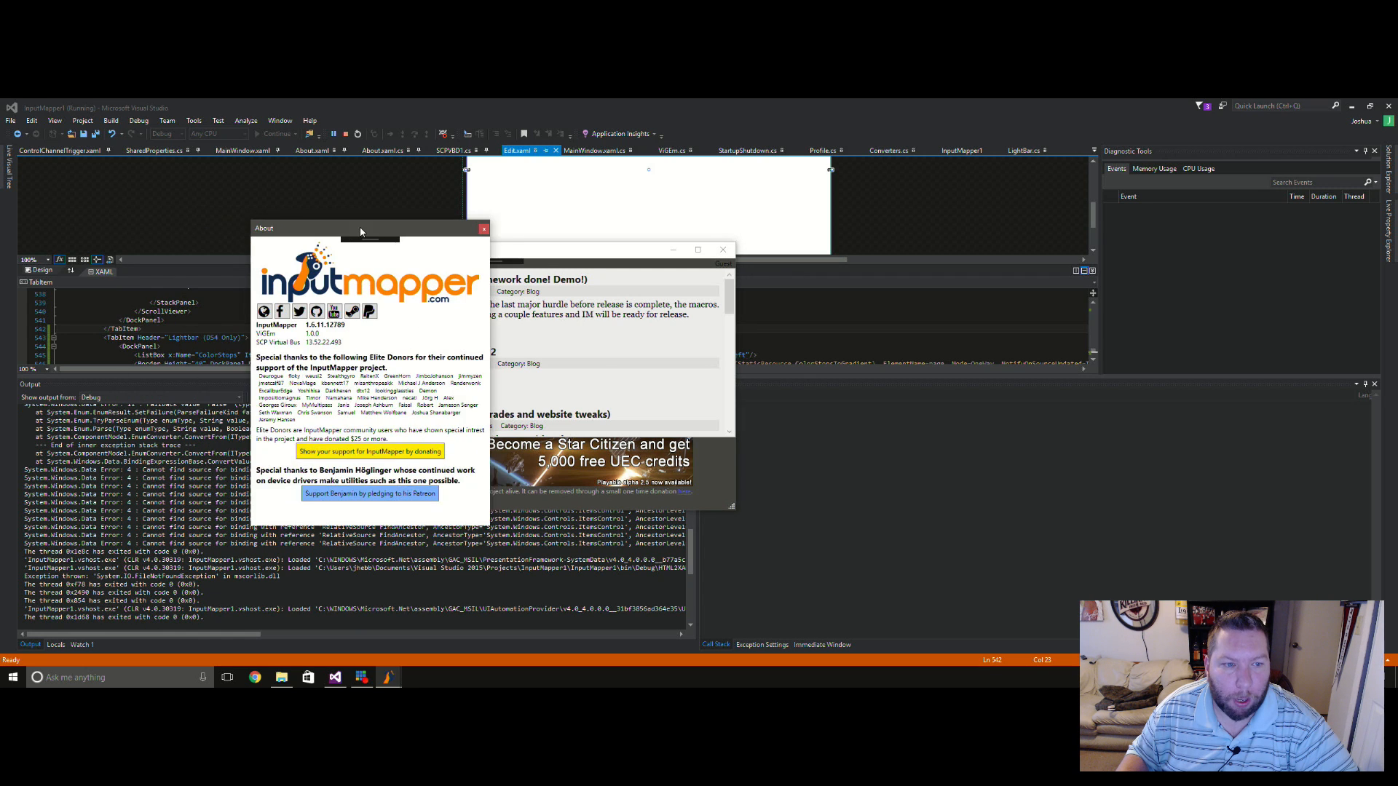
Move the About window to the centre, review it, and close it back to the news feed
left_click_drag(370, 229, 471, 233)
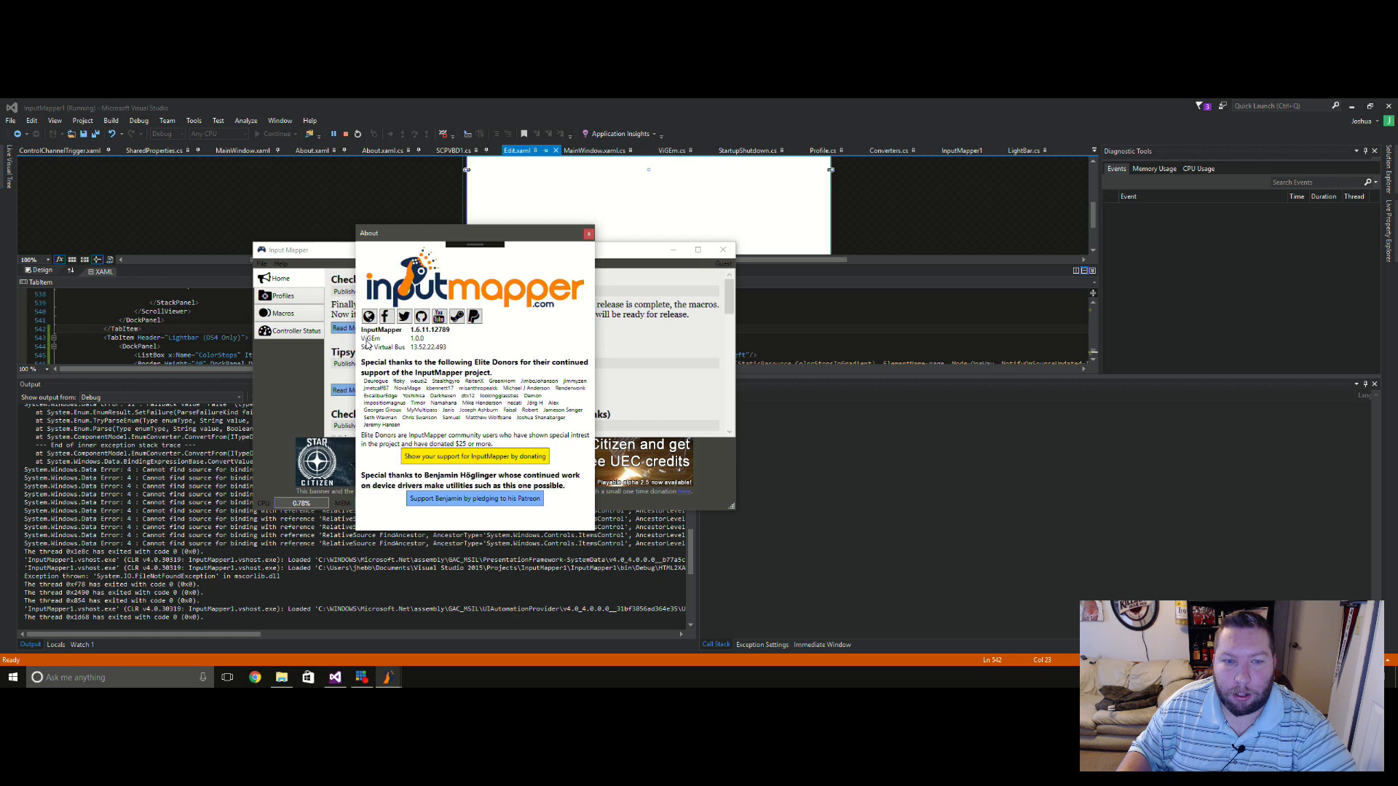
mouse_move(371, 351)
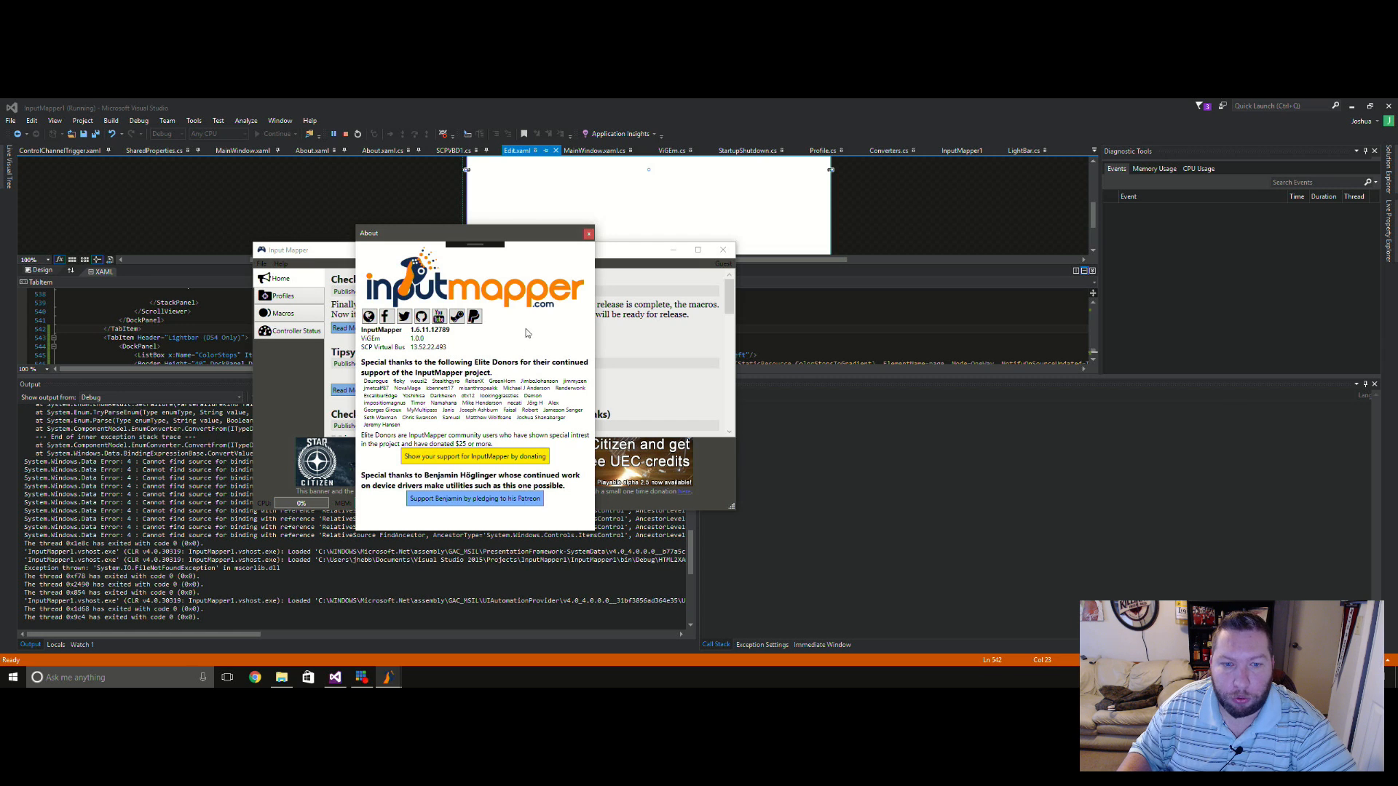
mouse_move(568, 366)
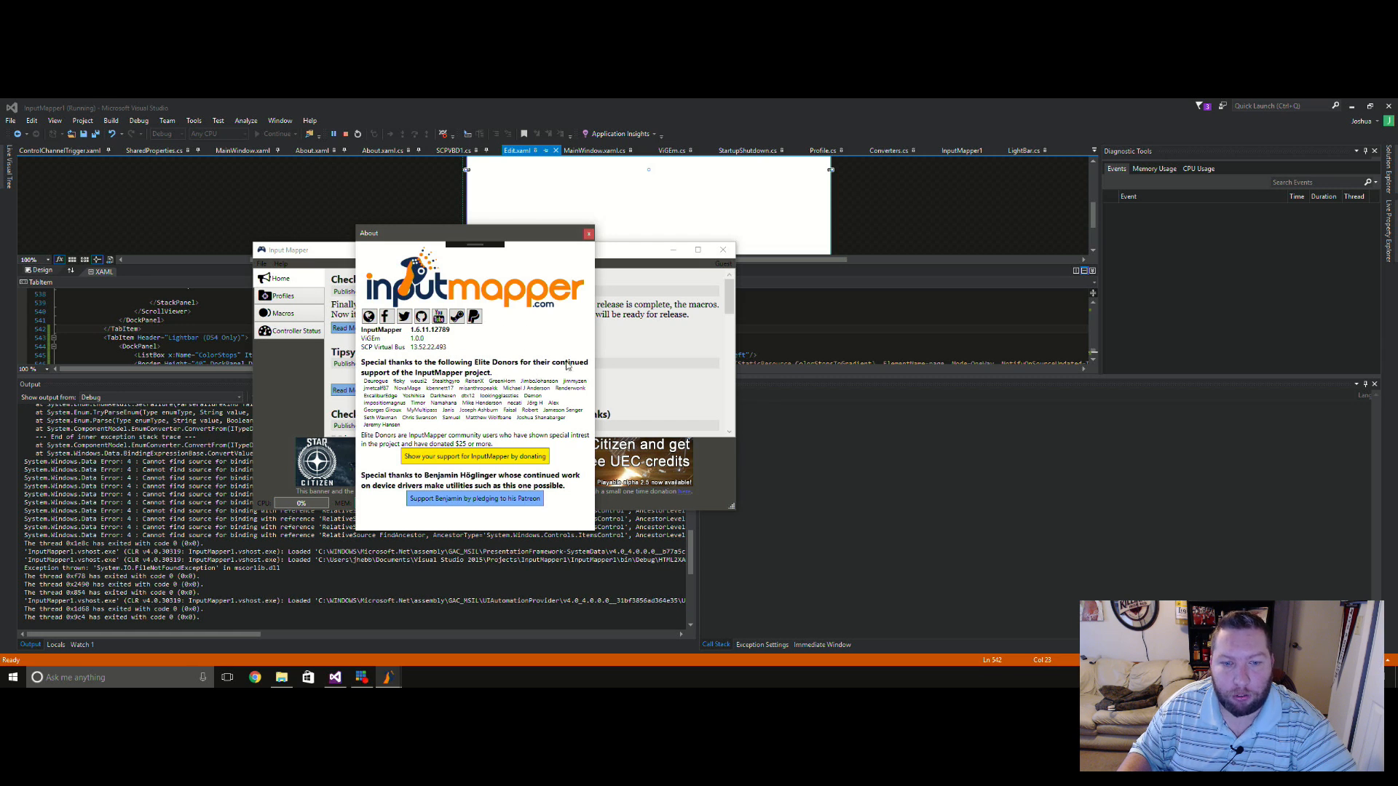
mouse_move(712, 447)
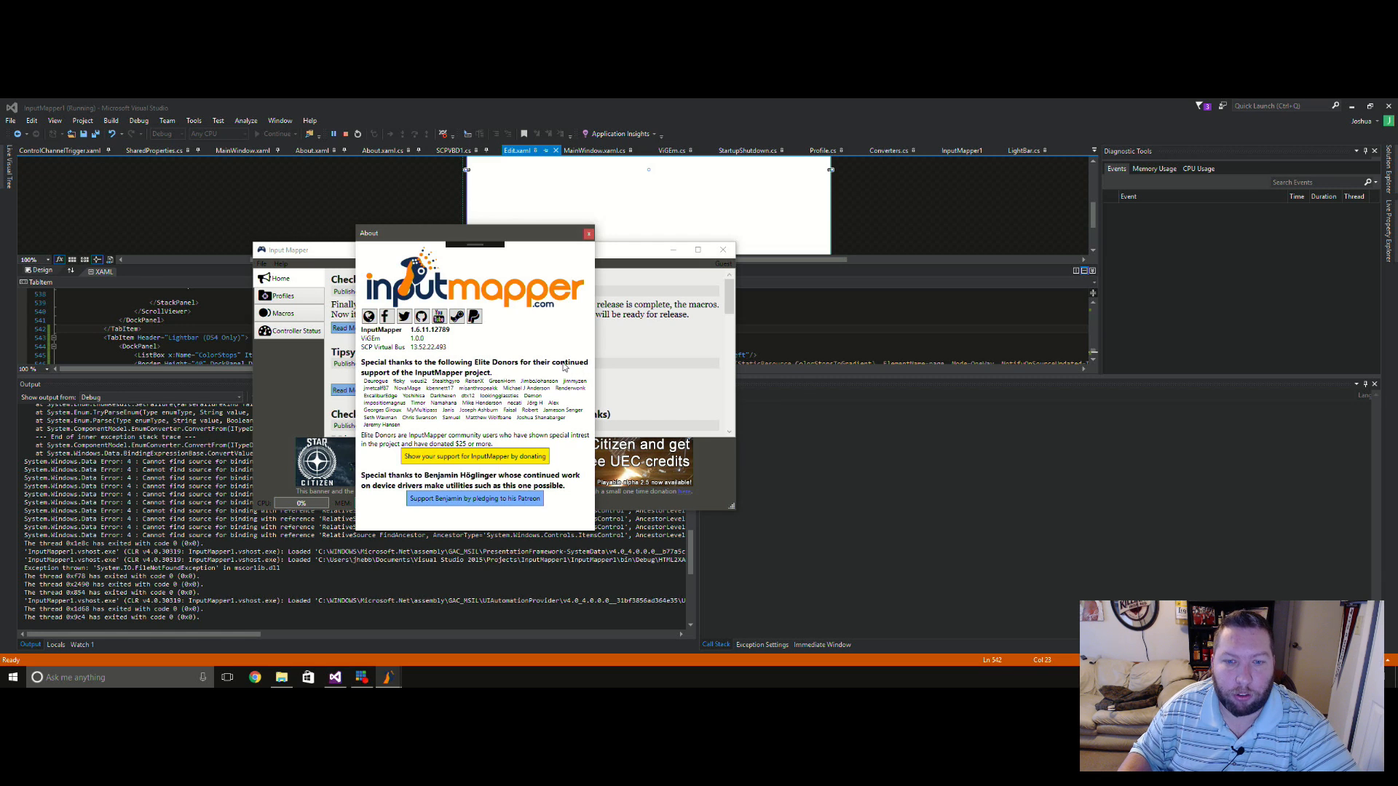
mouse_move(550, 496)
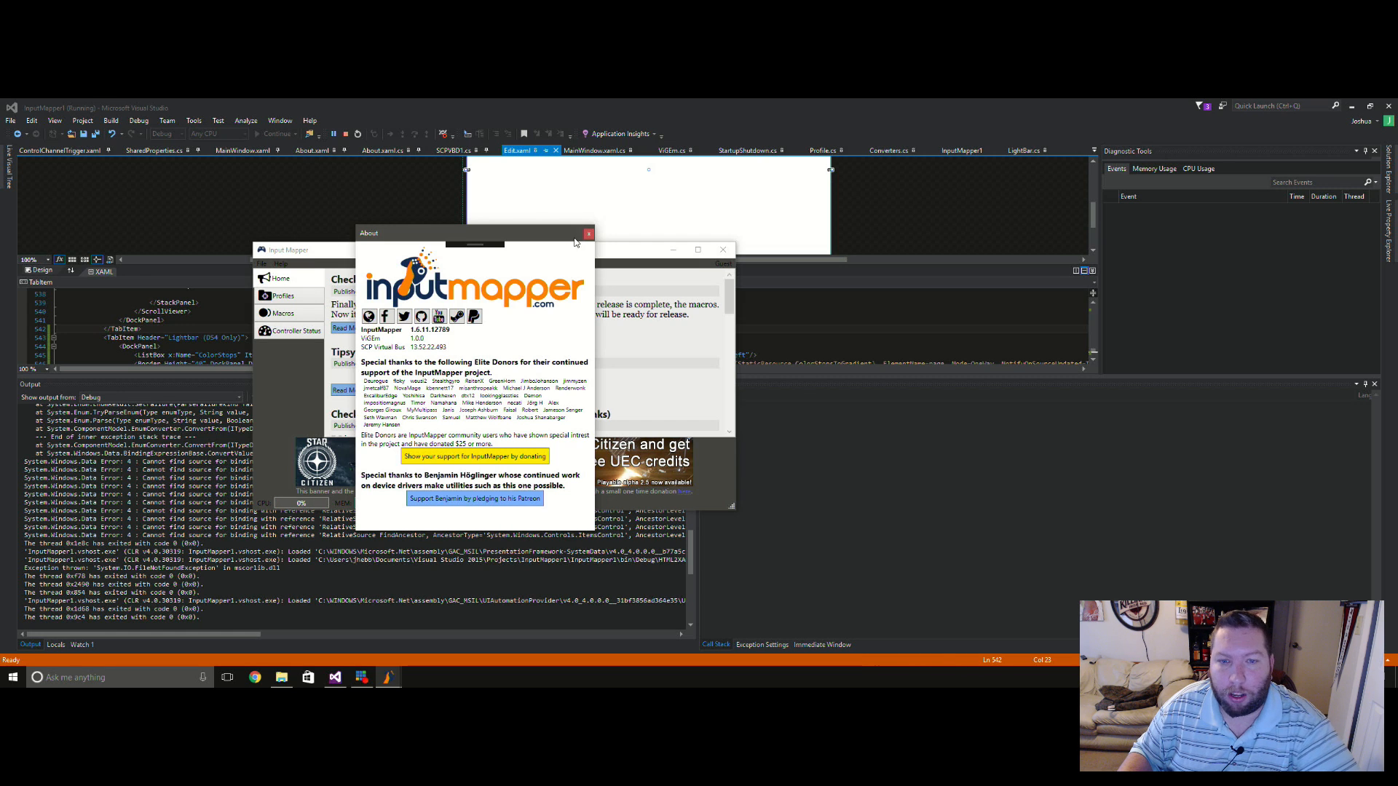
left_click(587, 233)
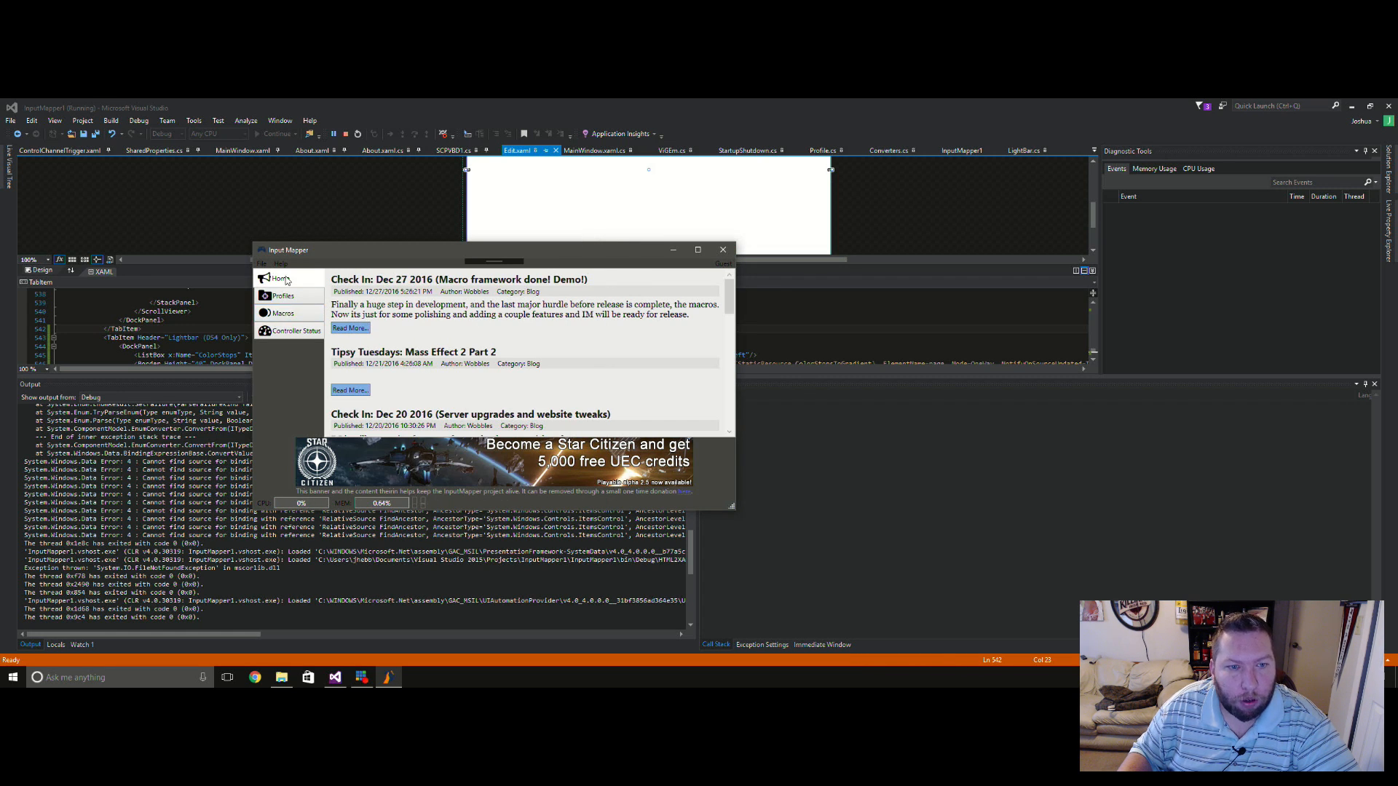
Go to Macros and create a new macro, bringing up Macro Studio
left_click(281, 296)
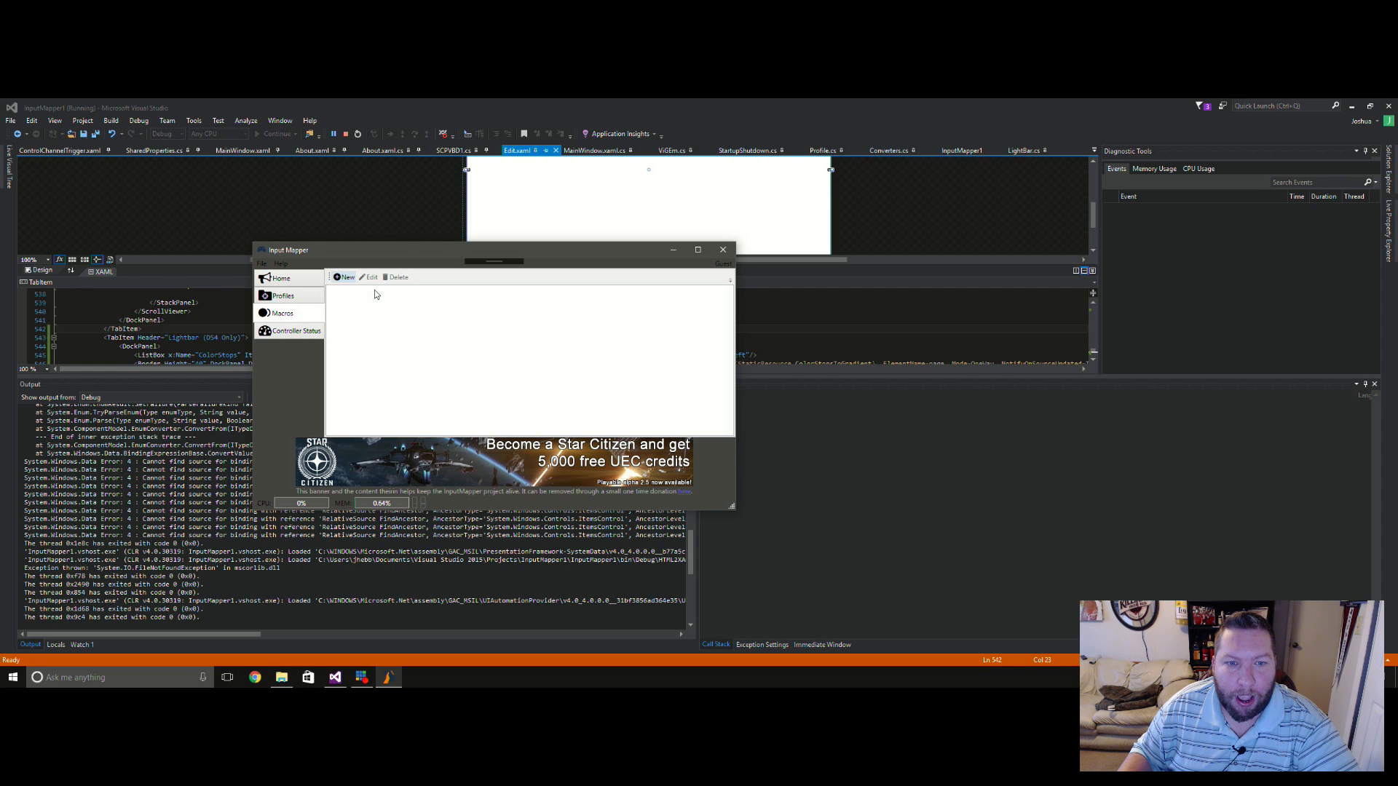
left_click(281, 313)
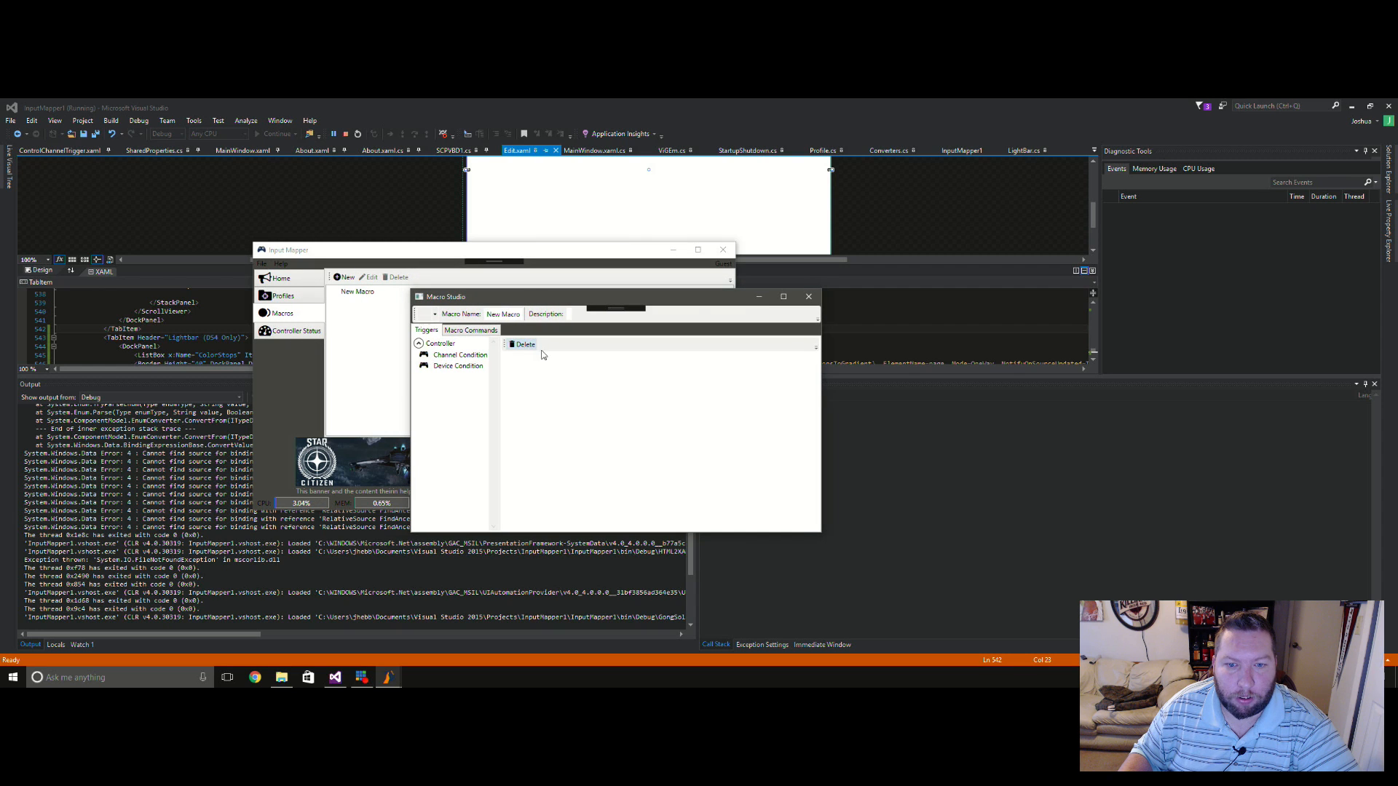
Review the Macro Commands and enter the description 'this is a macro'
left_click(470, 331)
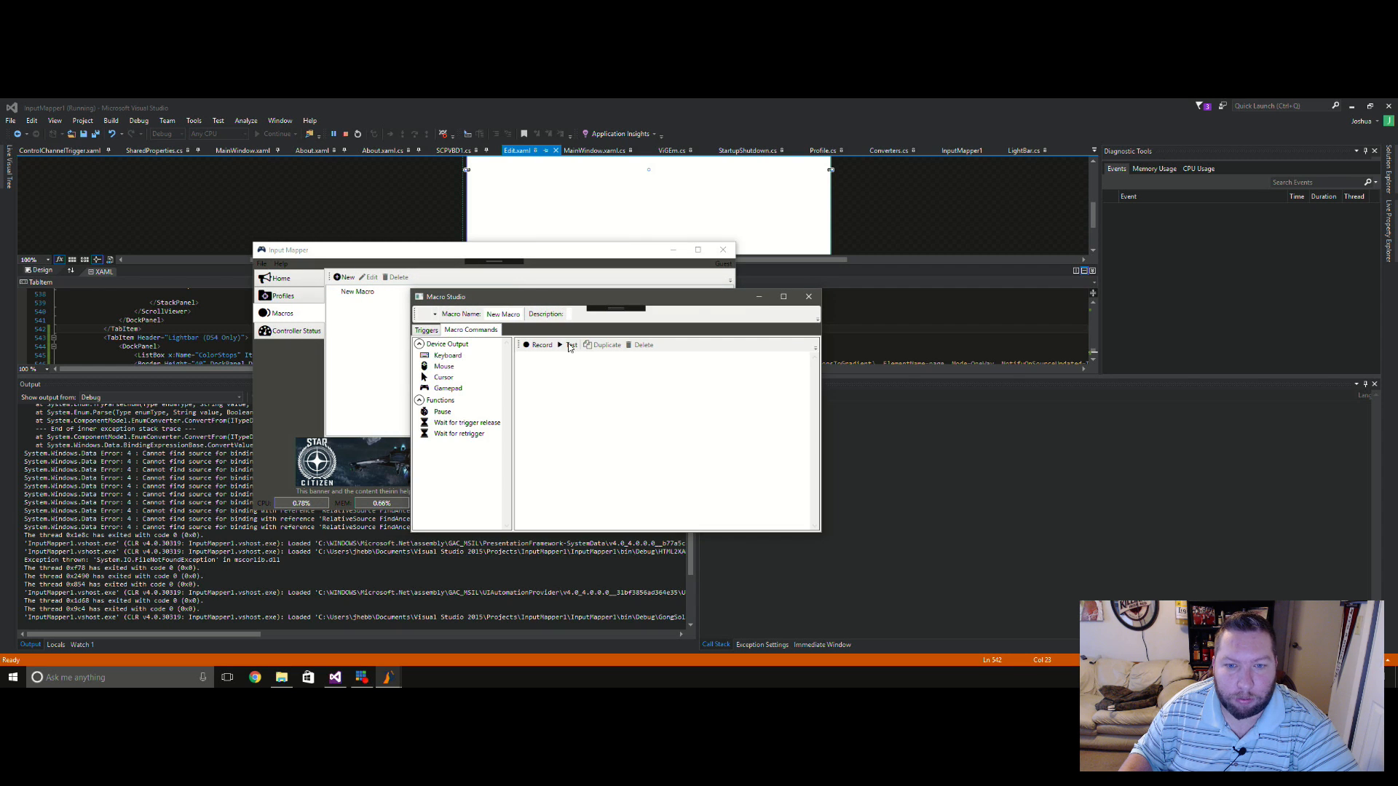
left_click(427, 331)
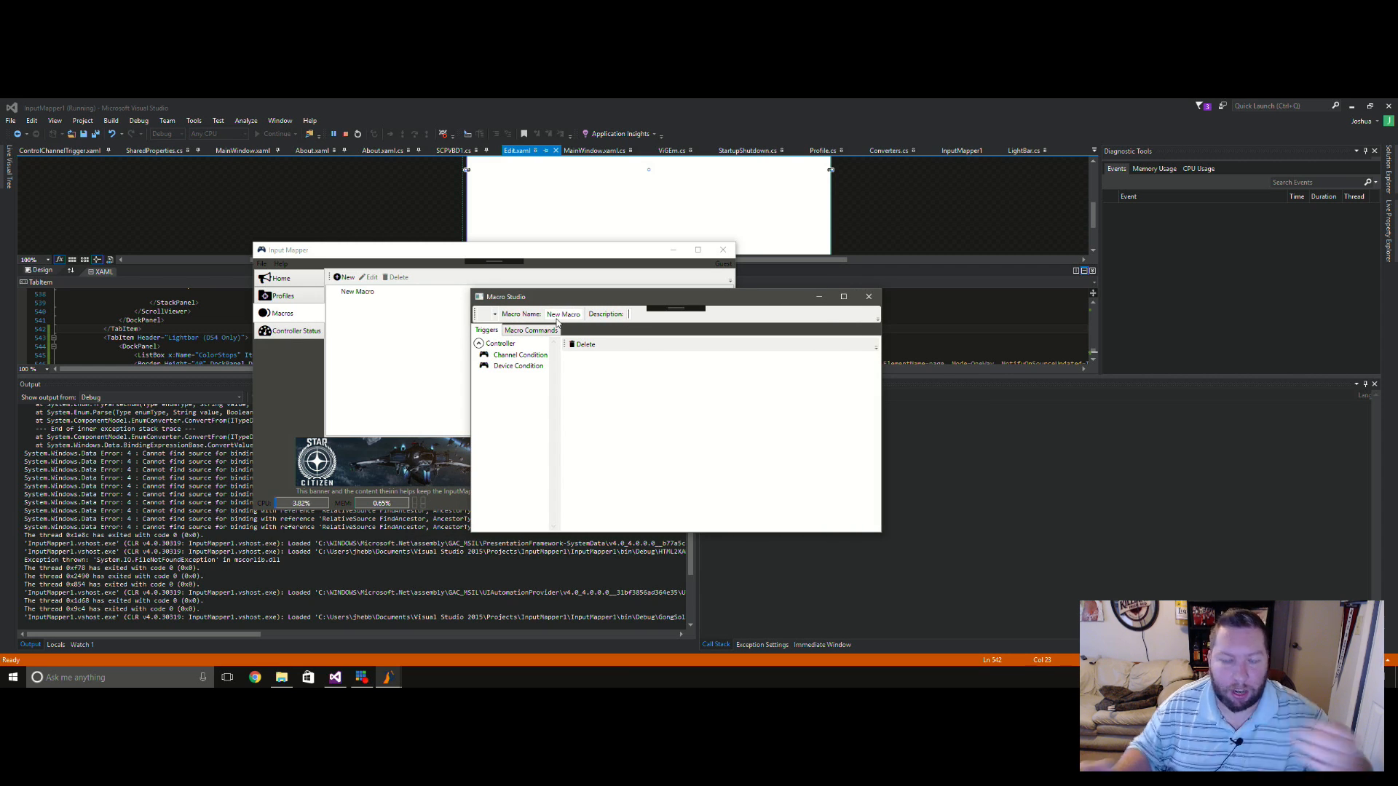
type("this is a macro")
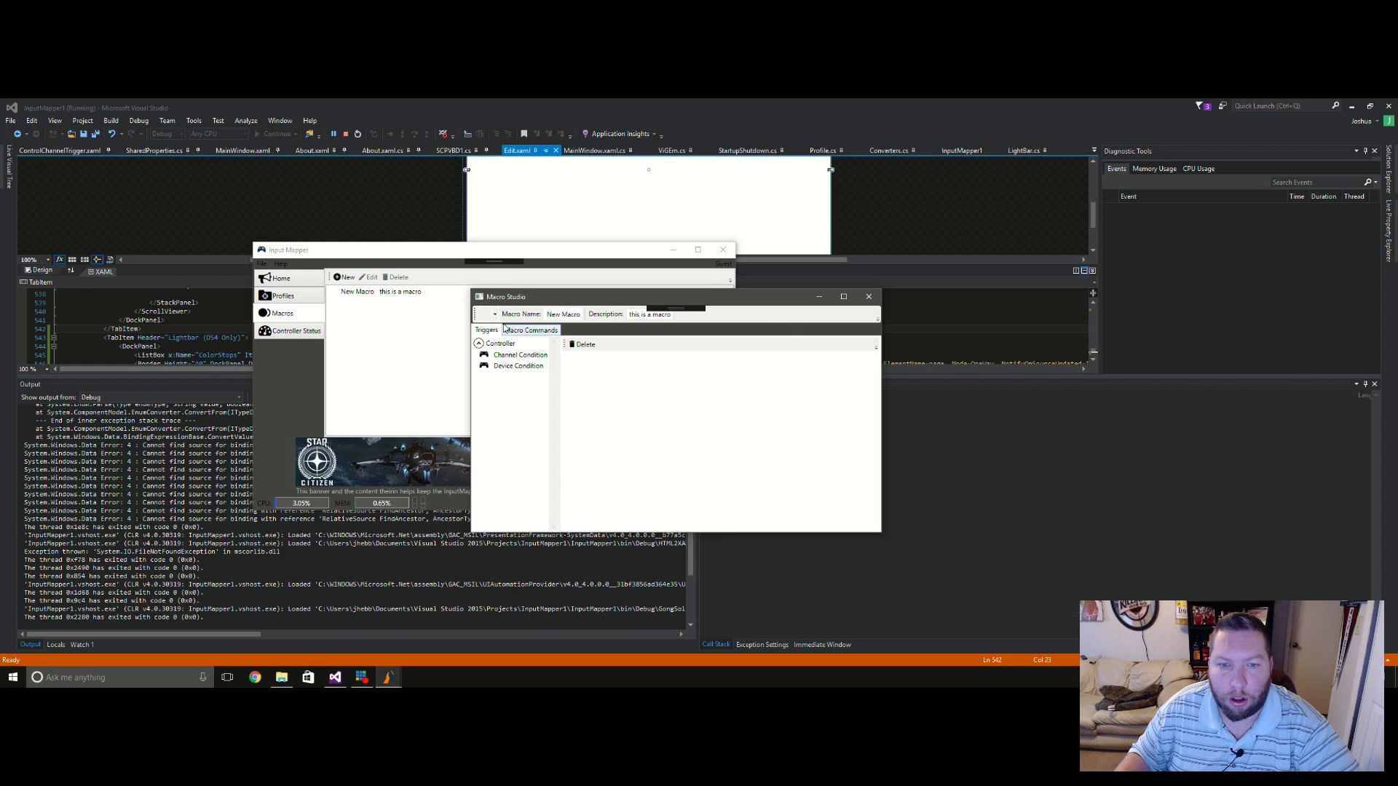
Choose a globe icon for the new macro from the icon list and close Macro Studio
left_click(496, 314)
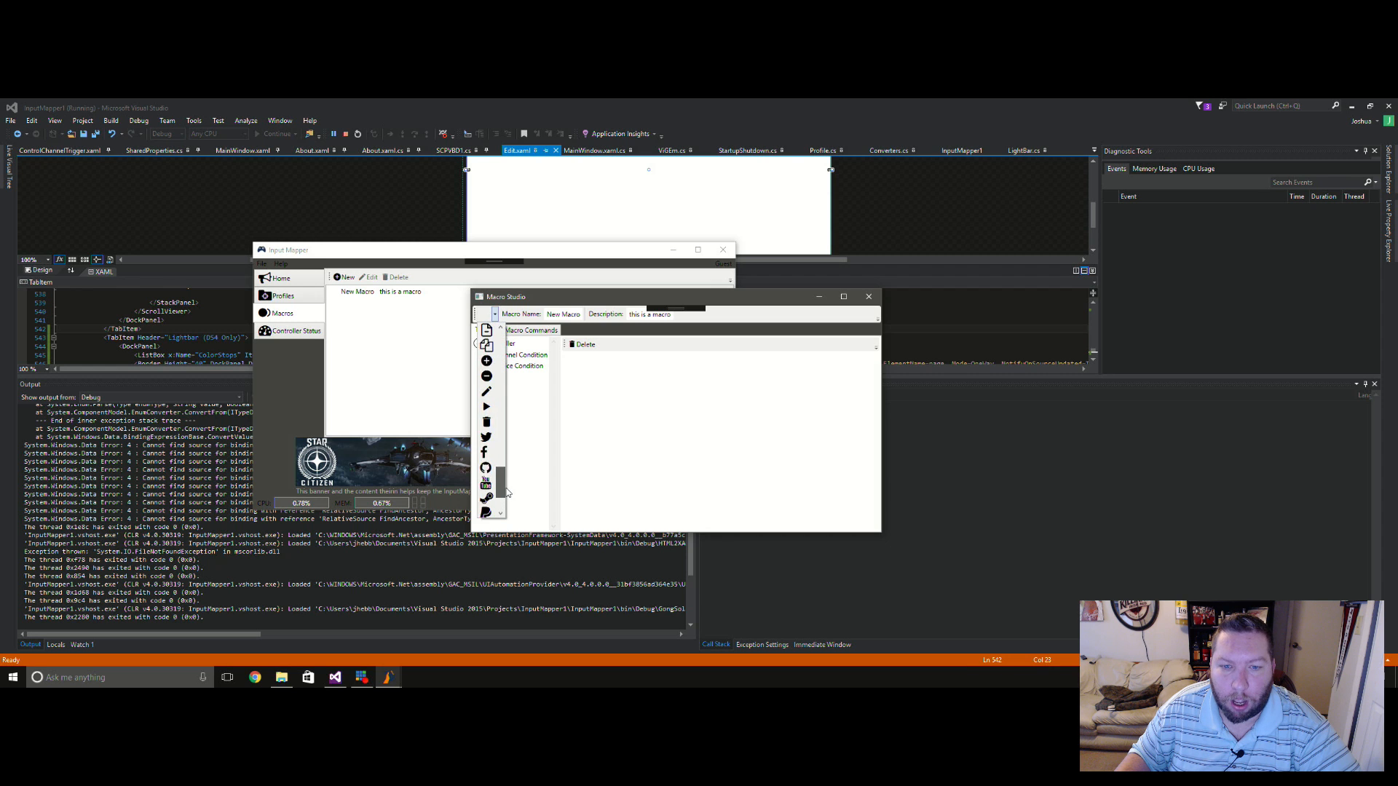
scroll("down", 3)
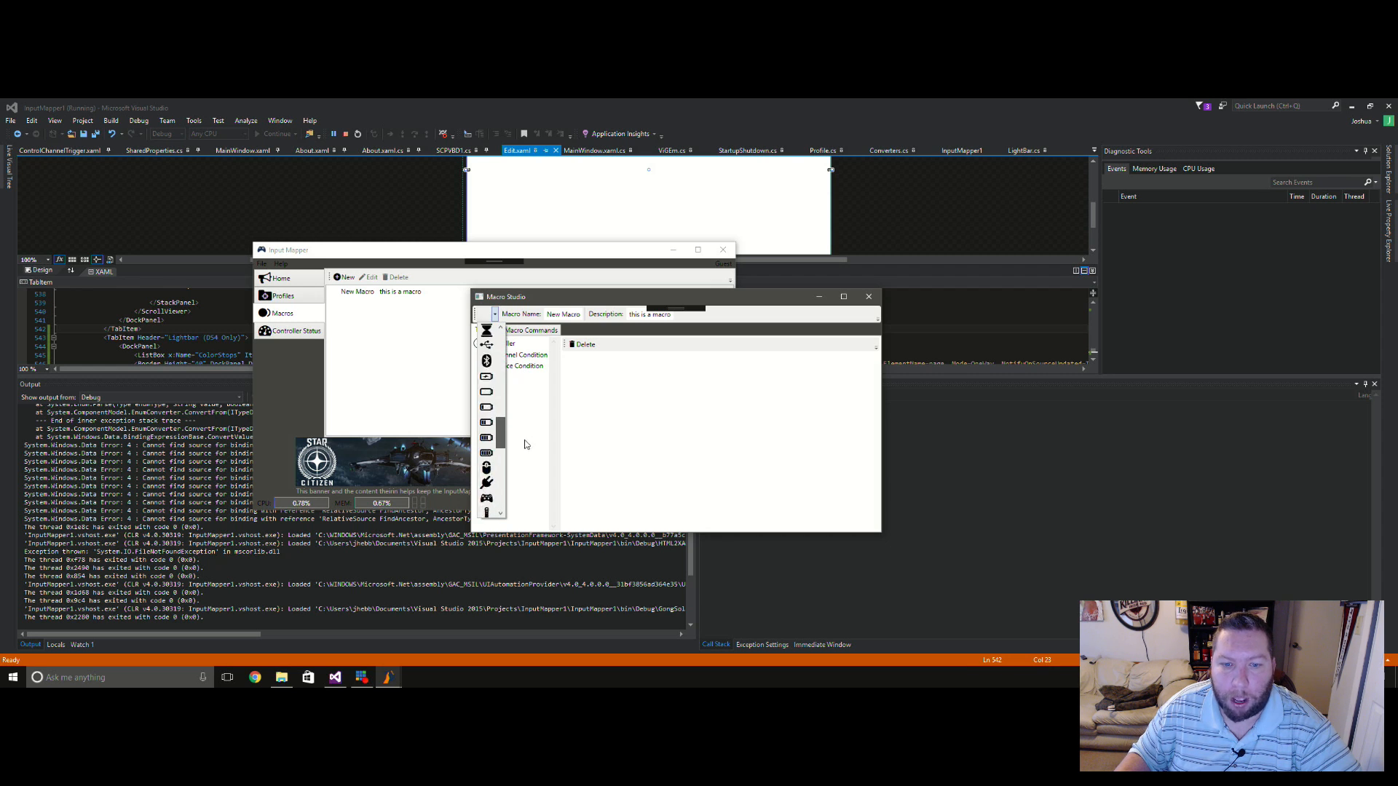
scroll("down", 3)
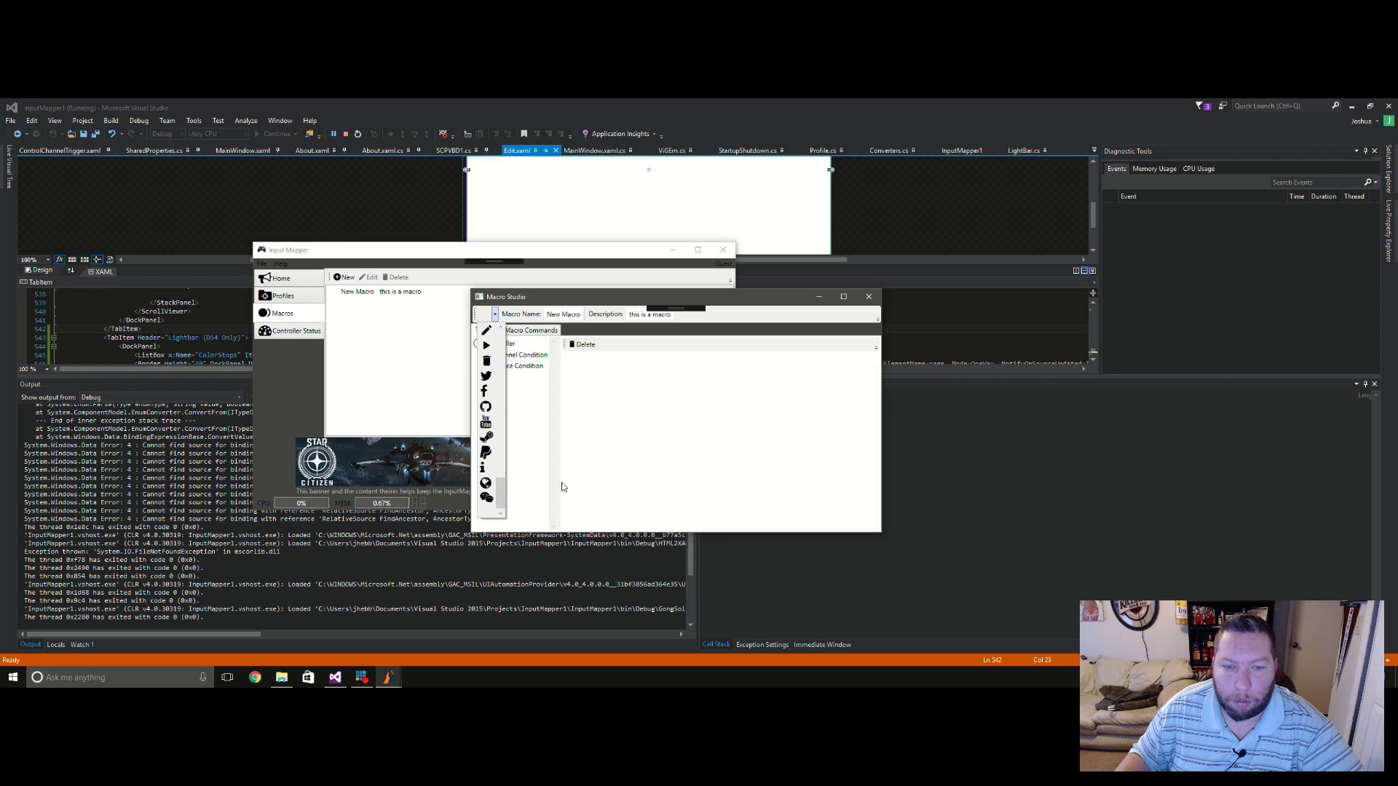
left_click(486, 331)
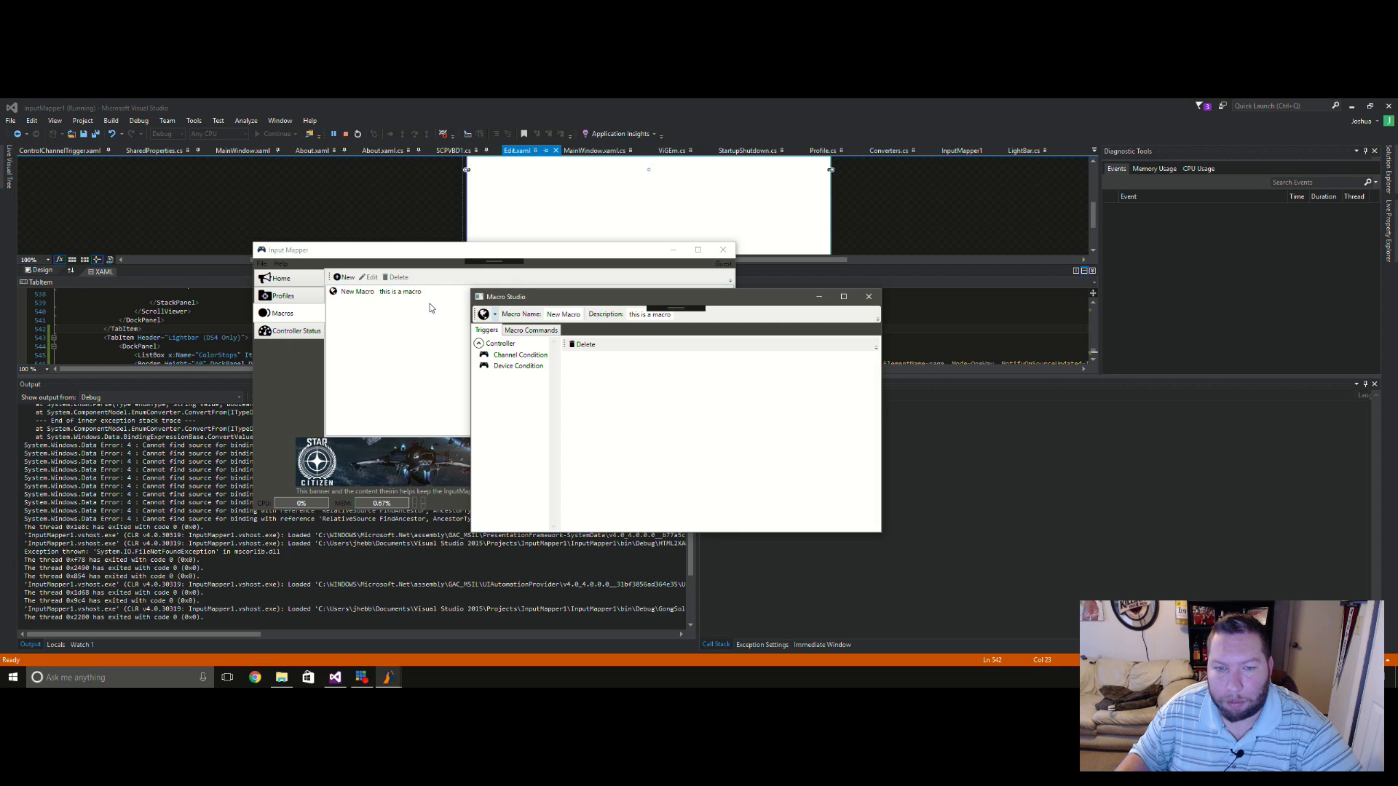
mouse_move(631, 372)
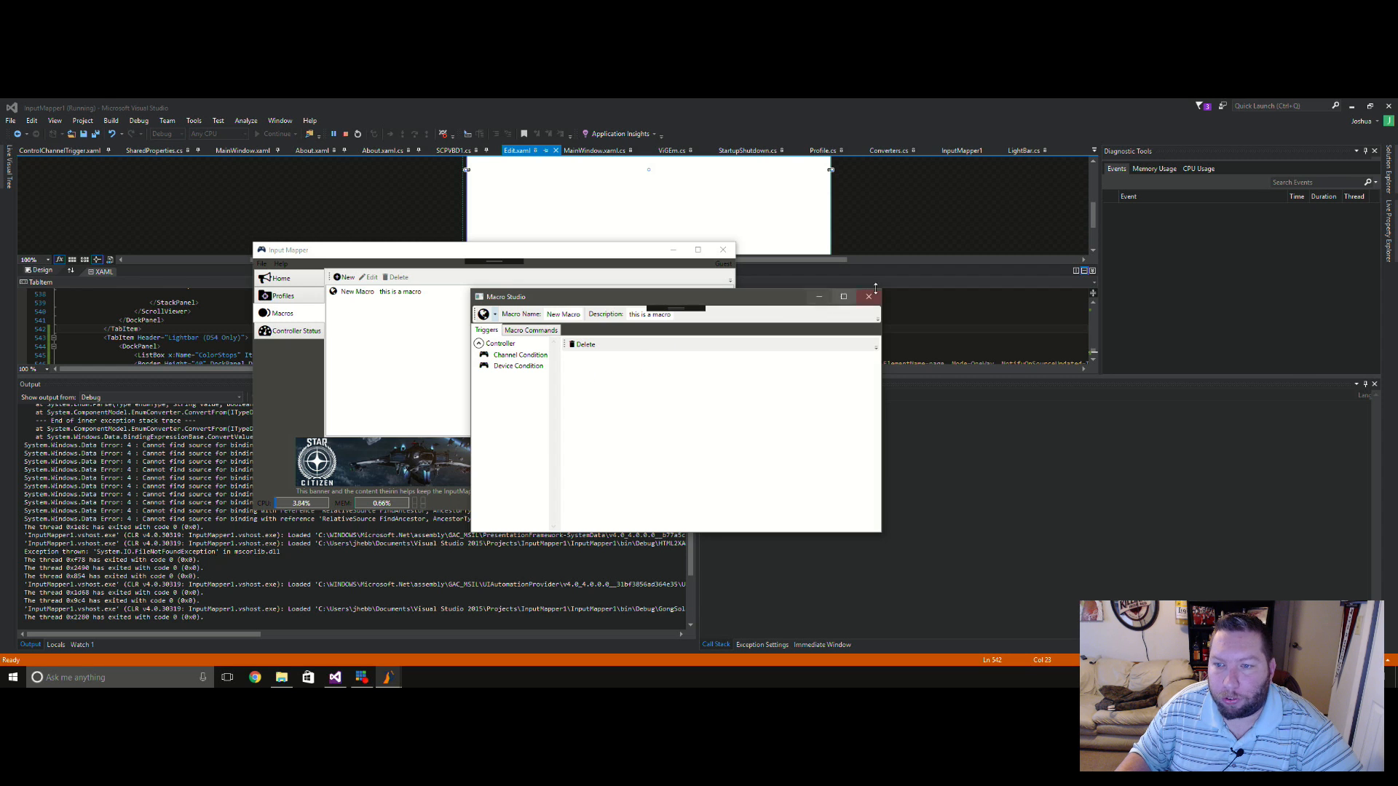
left_click(868, 296)
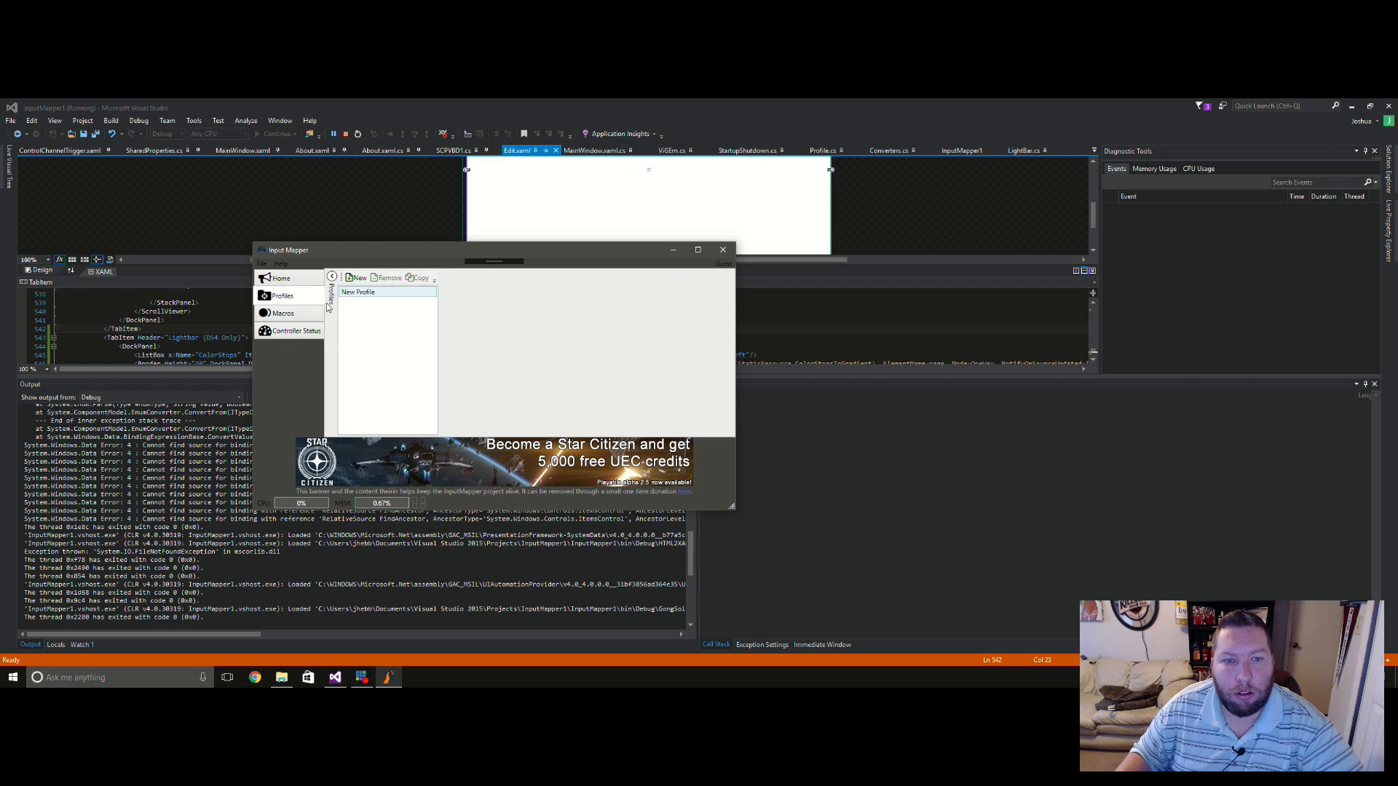
Select New Profile and show its Lightbar (DS4 Only) settings with the red-to-green gradient
left_click(359, 292)
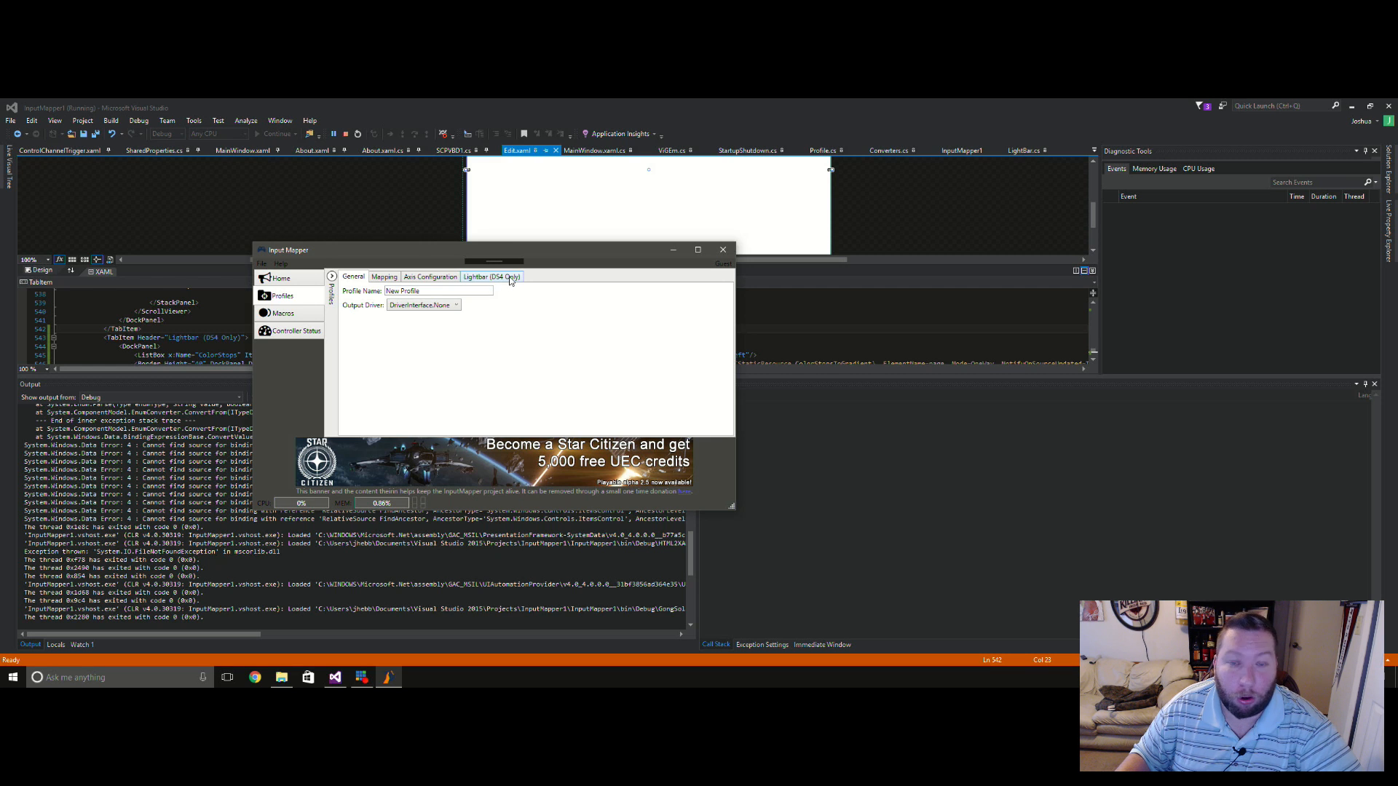
left_click(491, 277)
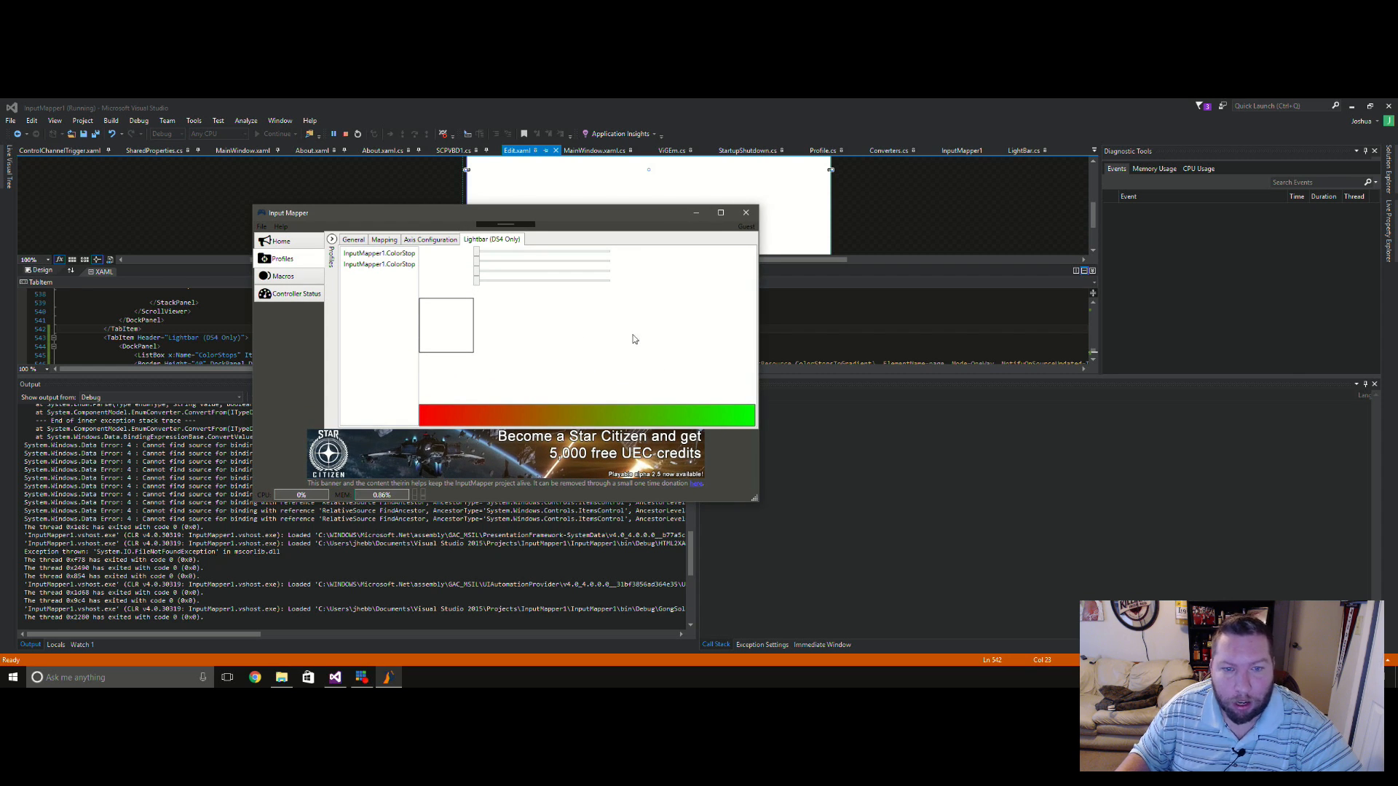
mouse_move(486, 312)
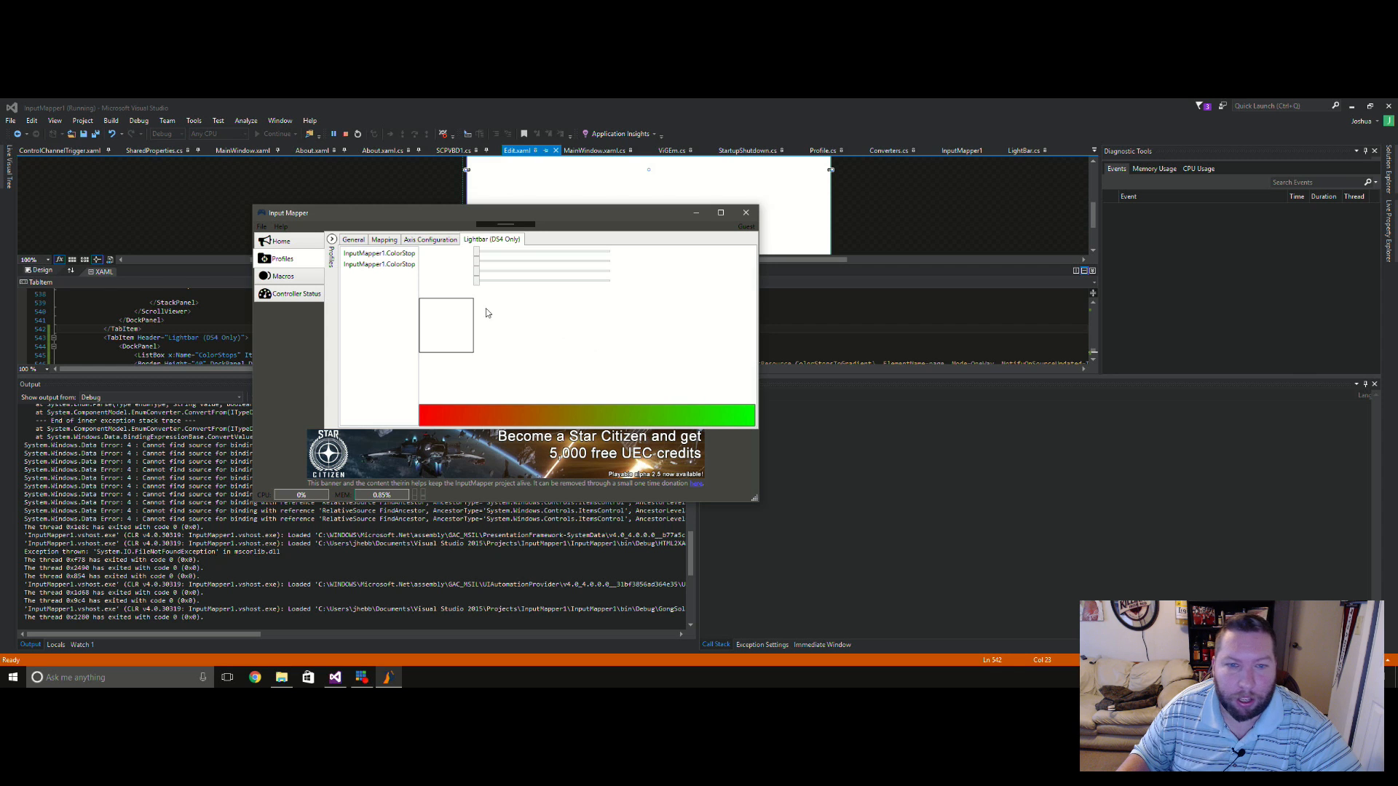
Select each of the two ColorStop entries to show their adjustment sliders, ending on the second stop
left_click(378, 252)
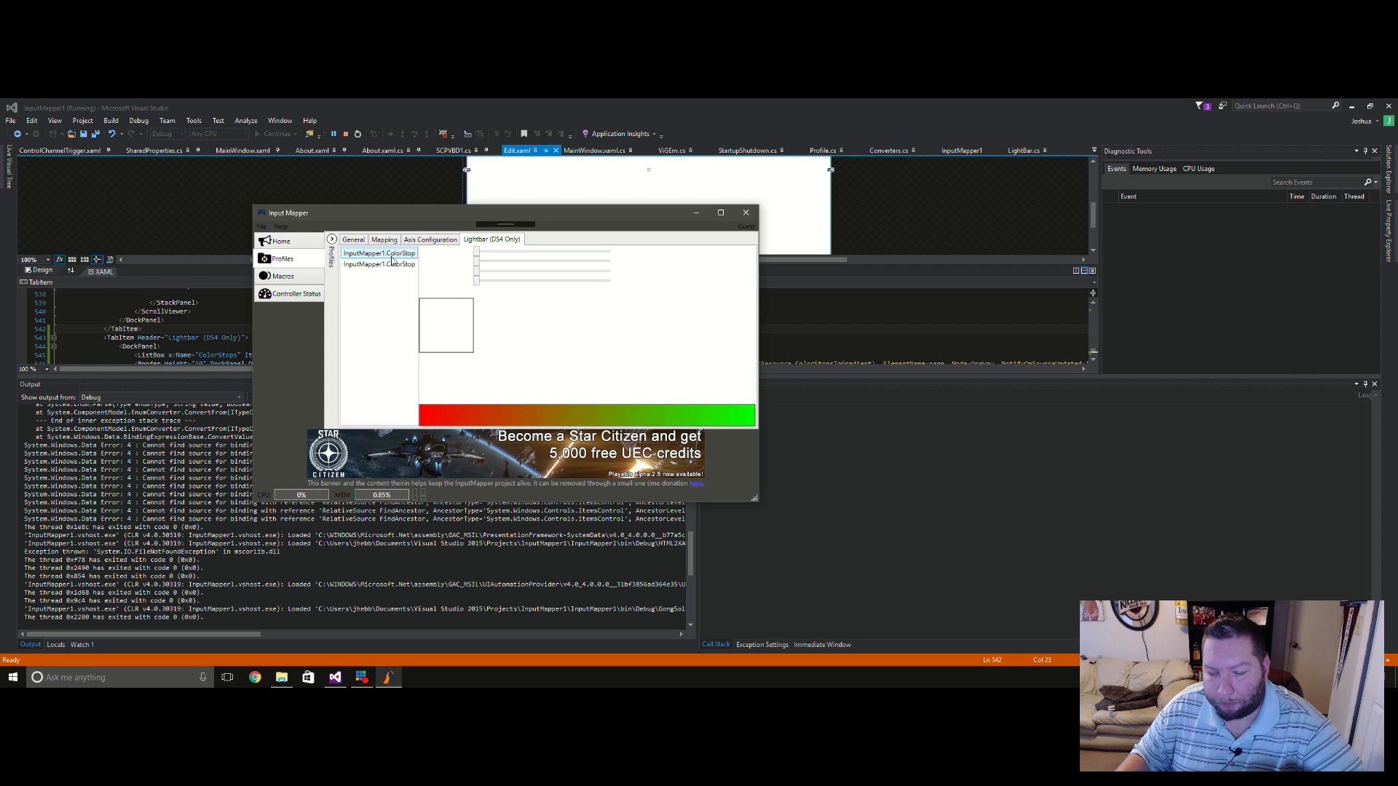
scroll("down", 3)
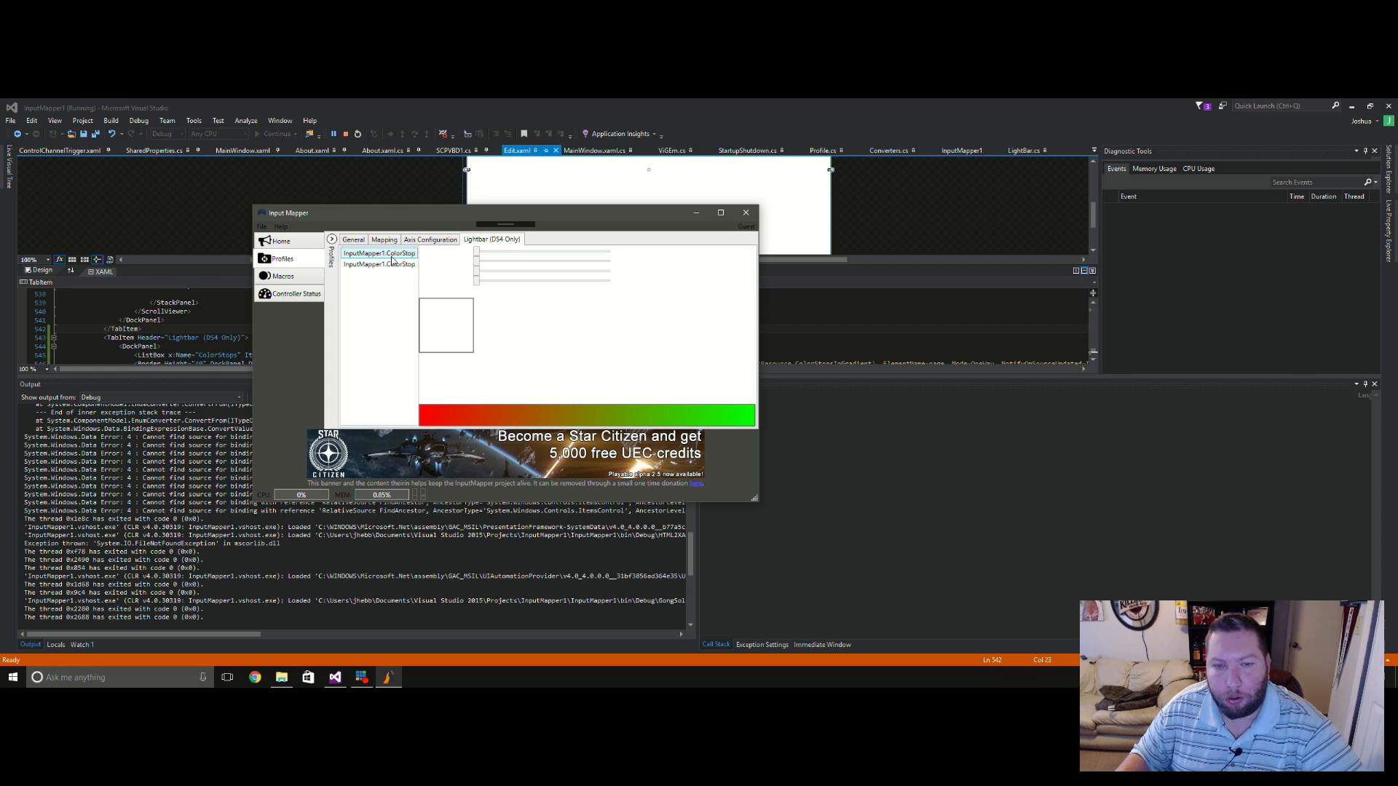
left_click(376, 264)
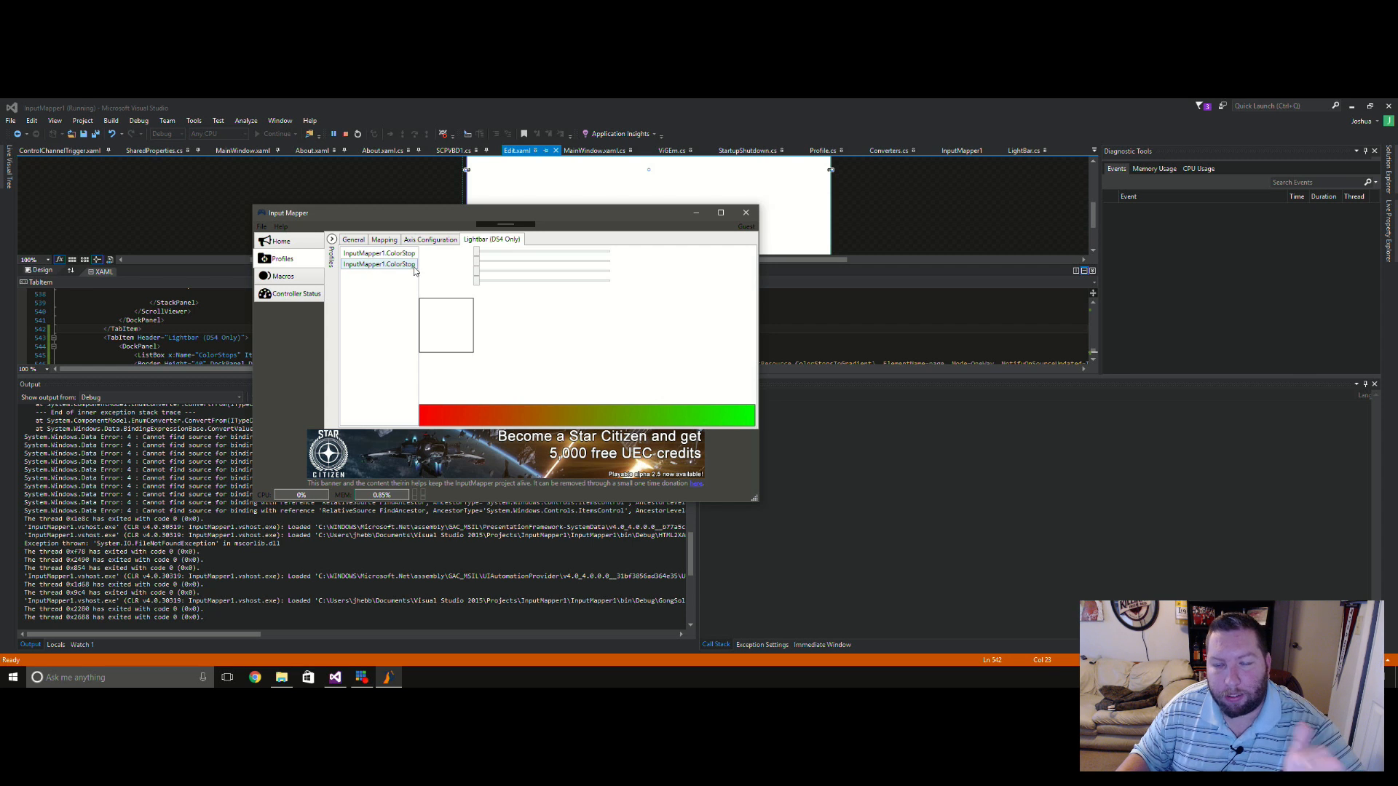
left_click(379, 253)
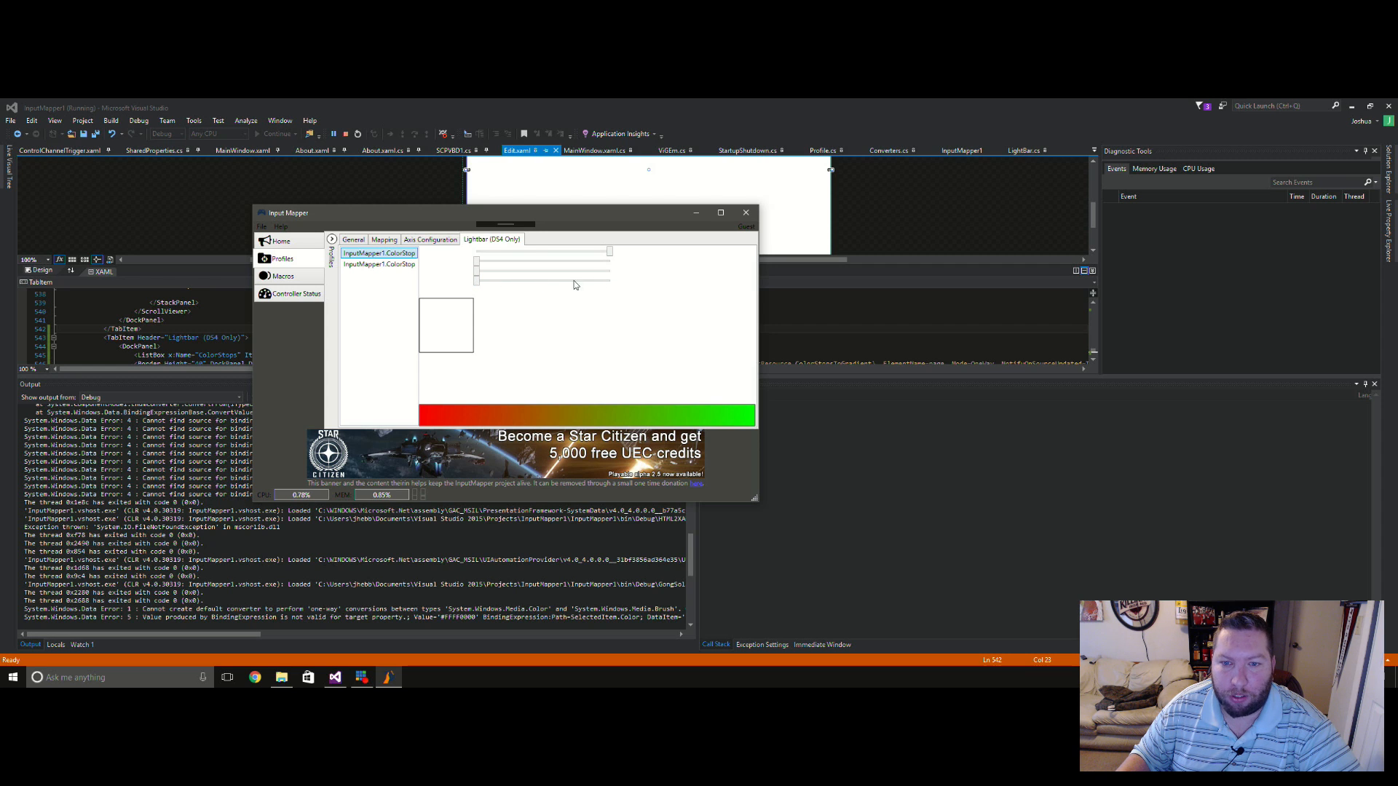
mouse_move(474, 399)
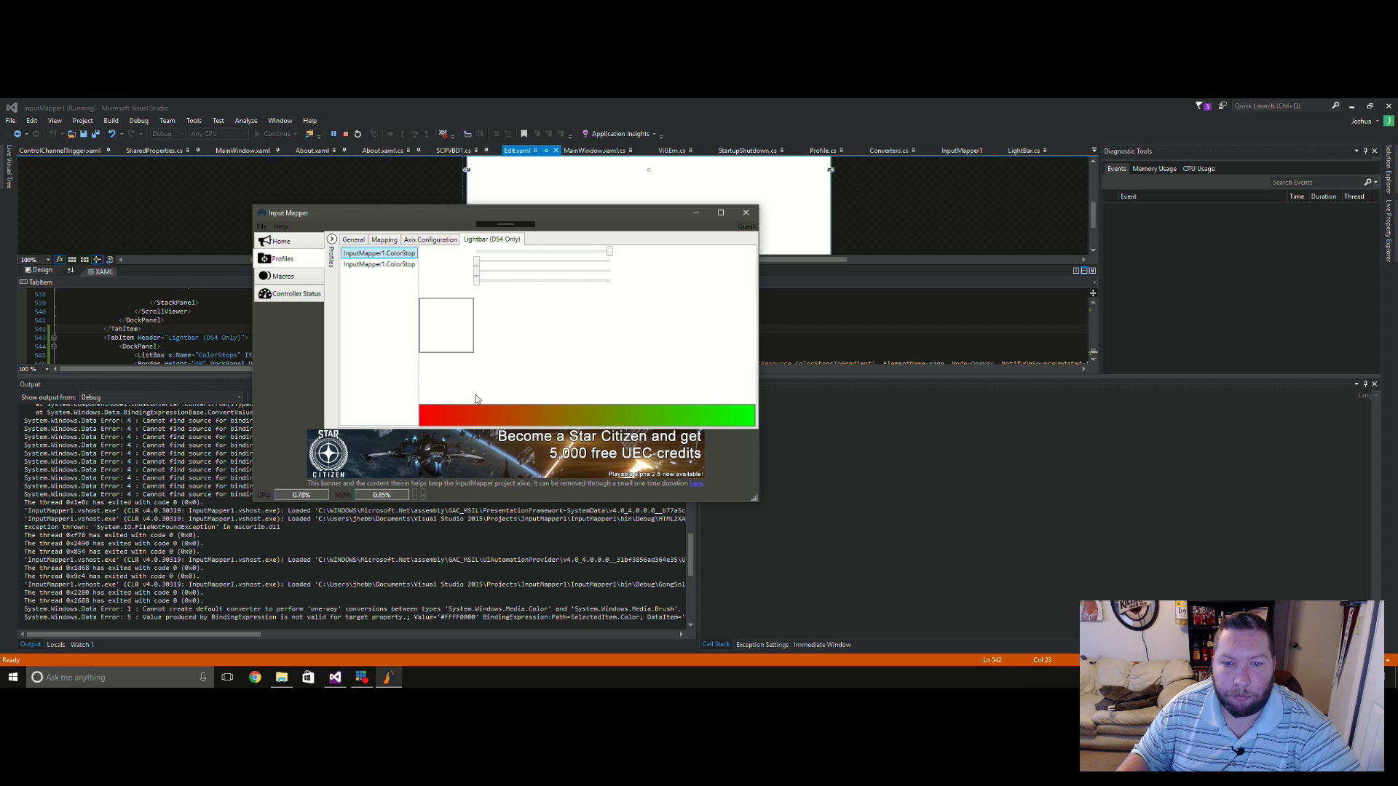
left_click(379, 264)
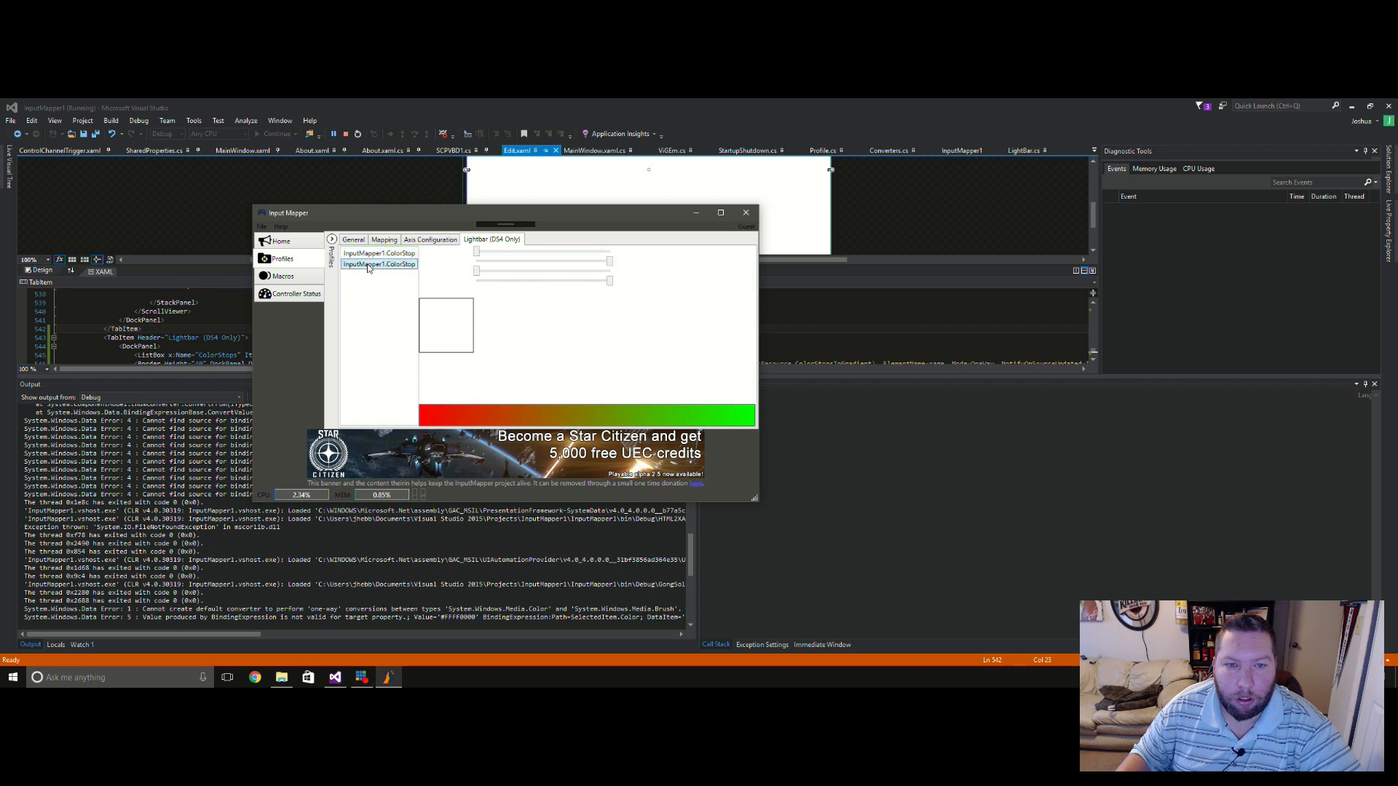
left_click(378, 253)
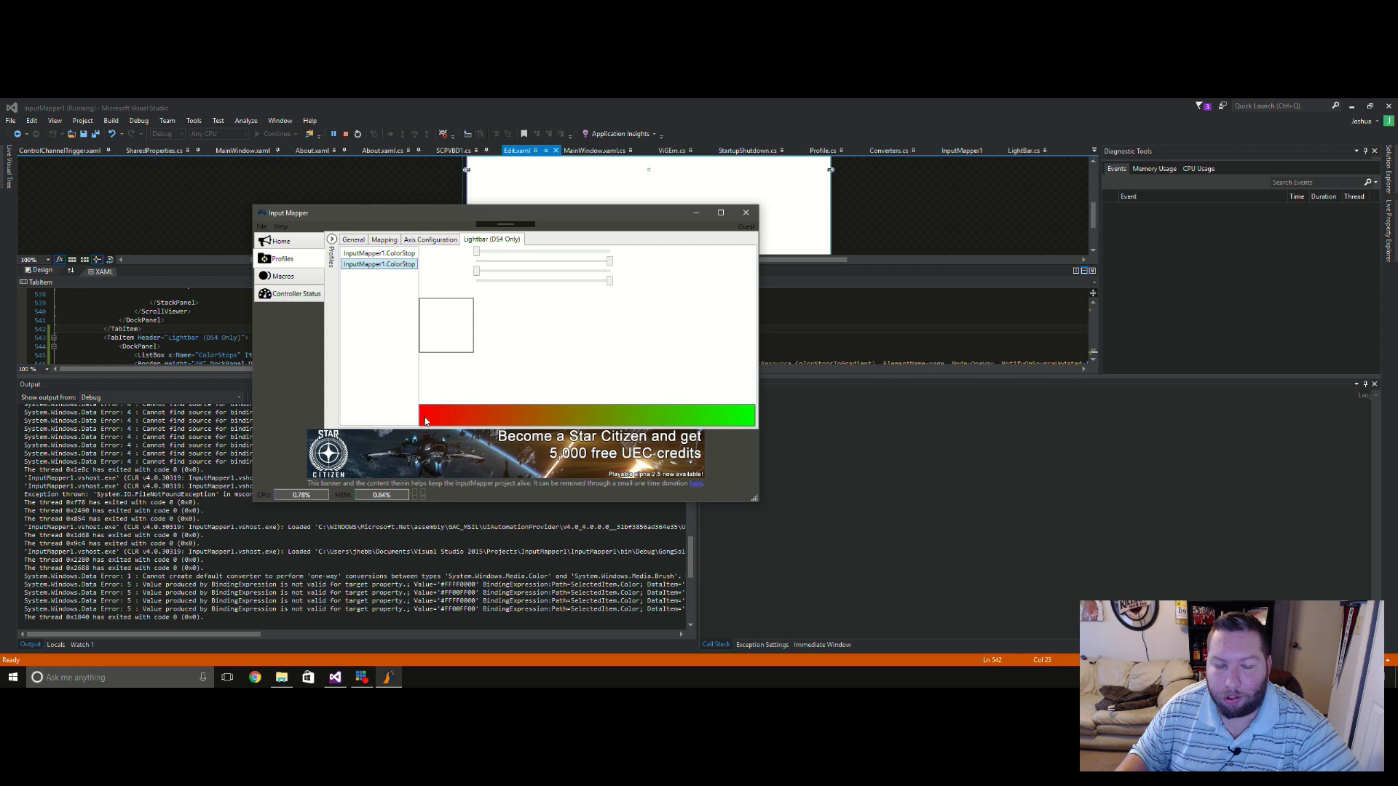
mouse_move(718, 419)
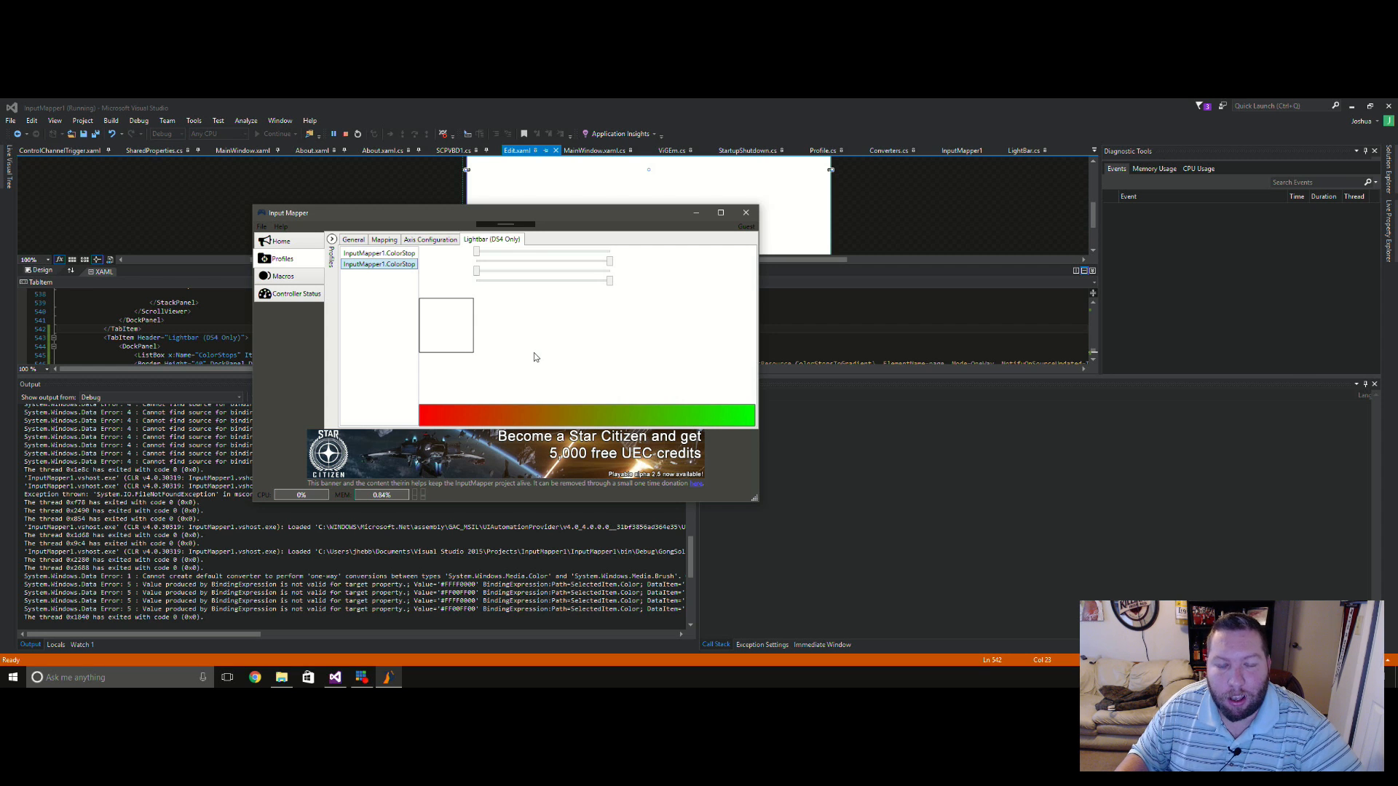
mouse_move(546, 351)
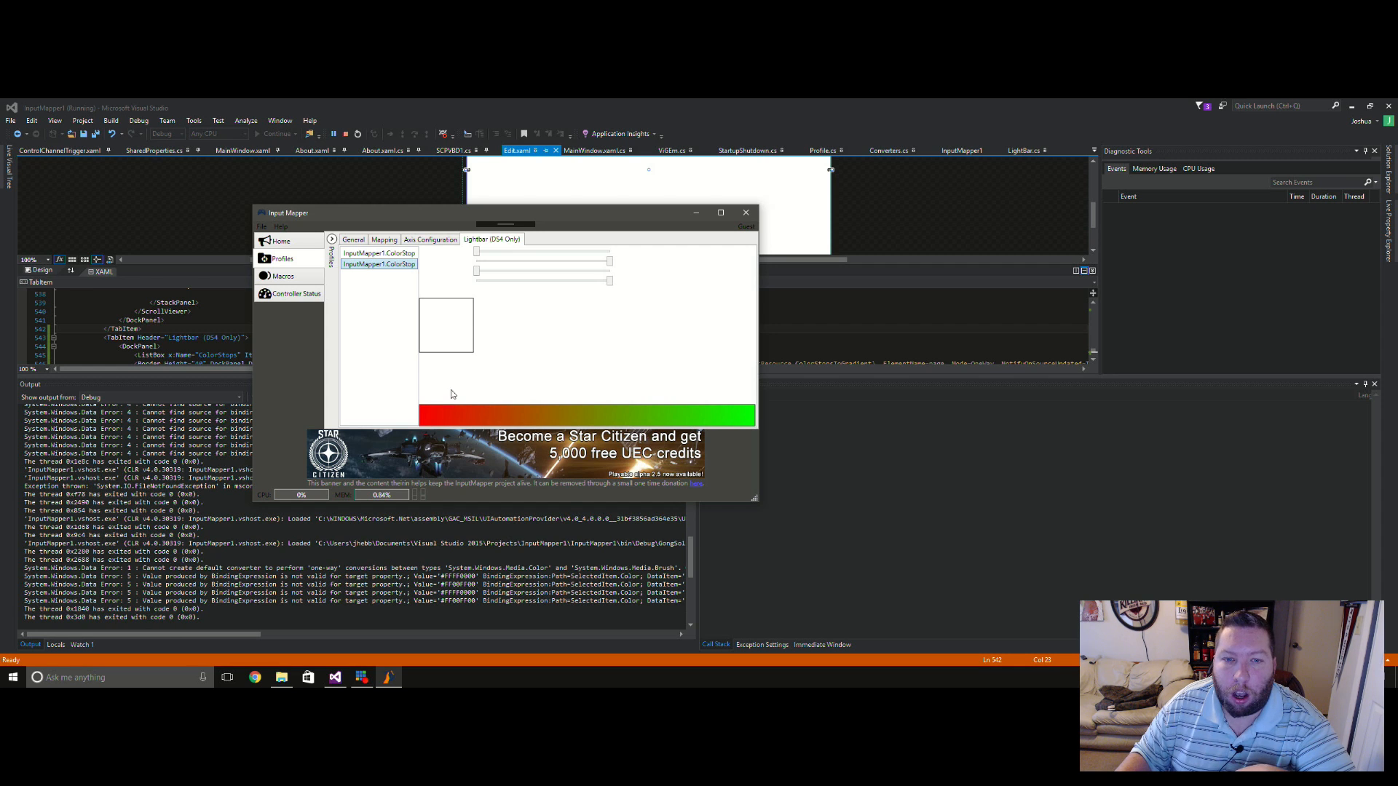
mouse_move(514, 335)
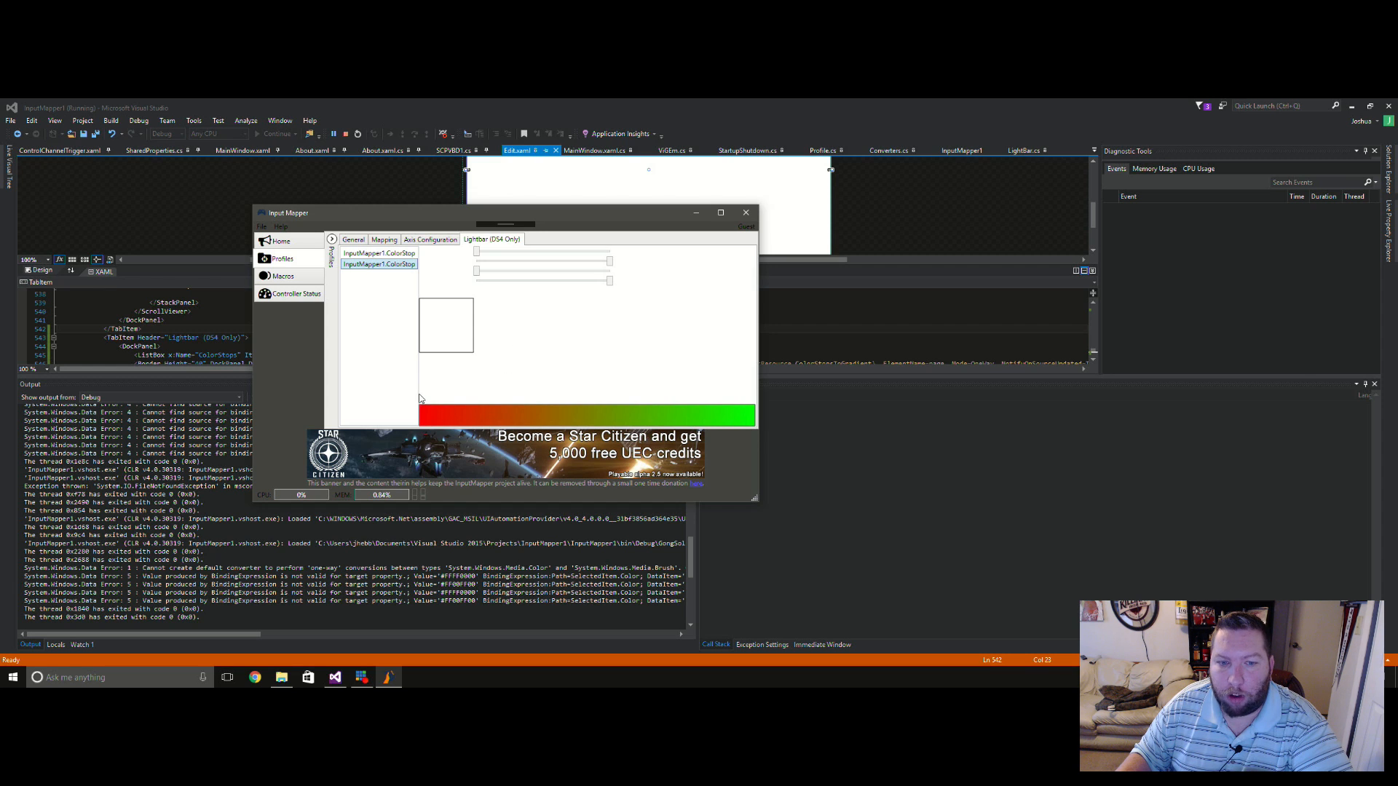
mouse_move(751, 399)
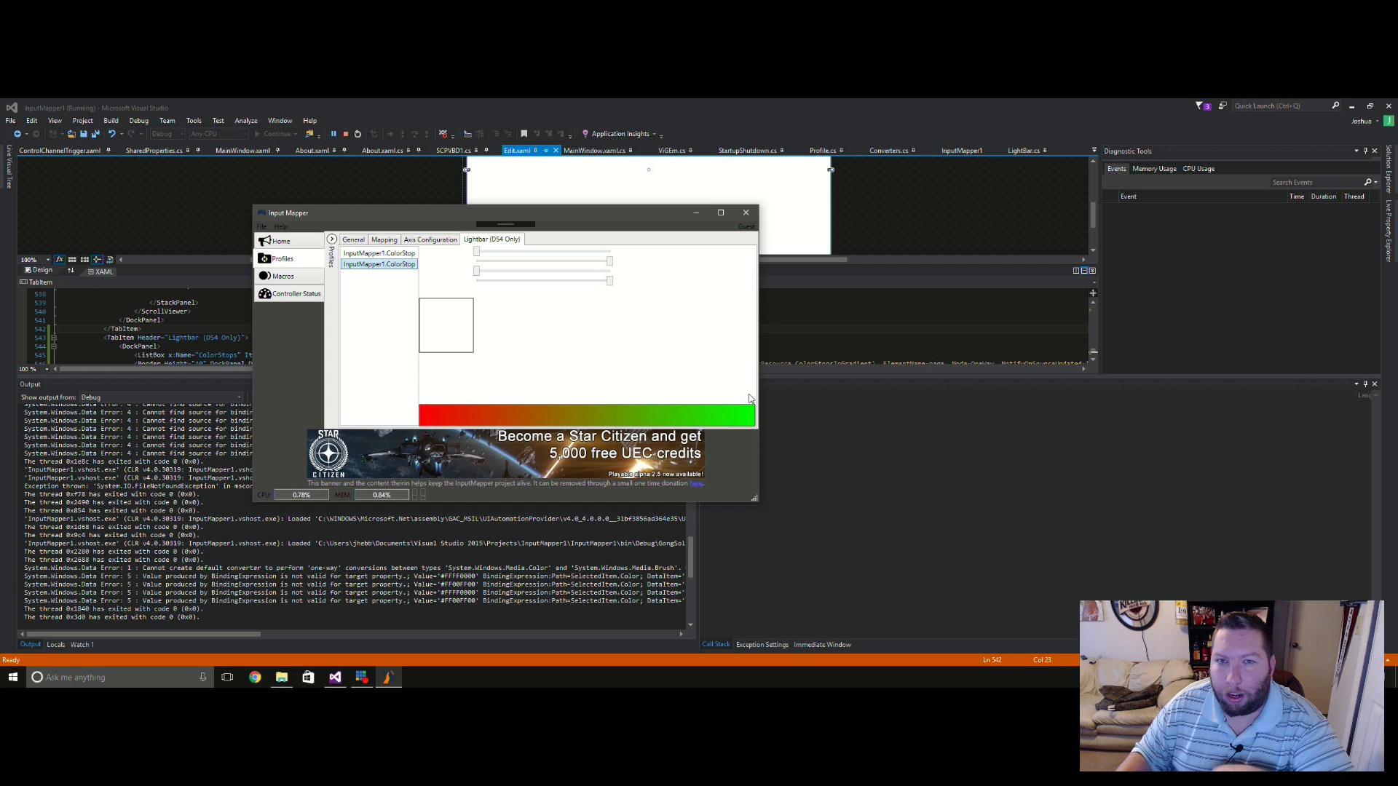
mouse_move(412, 404)
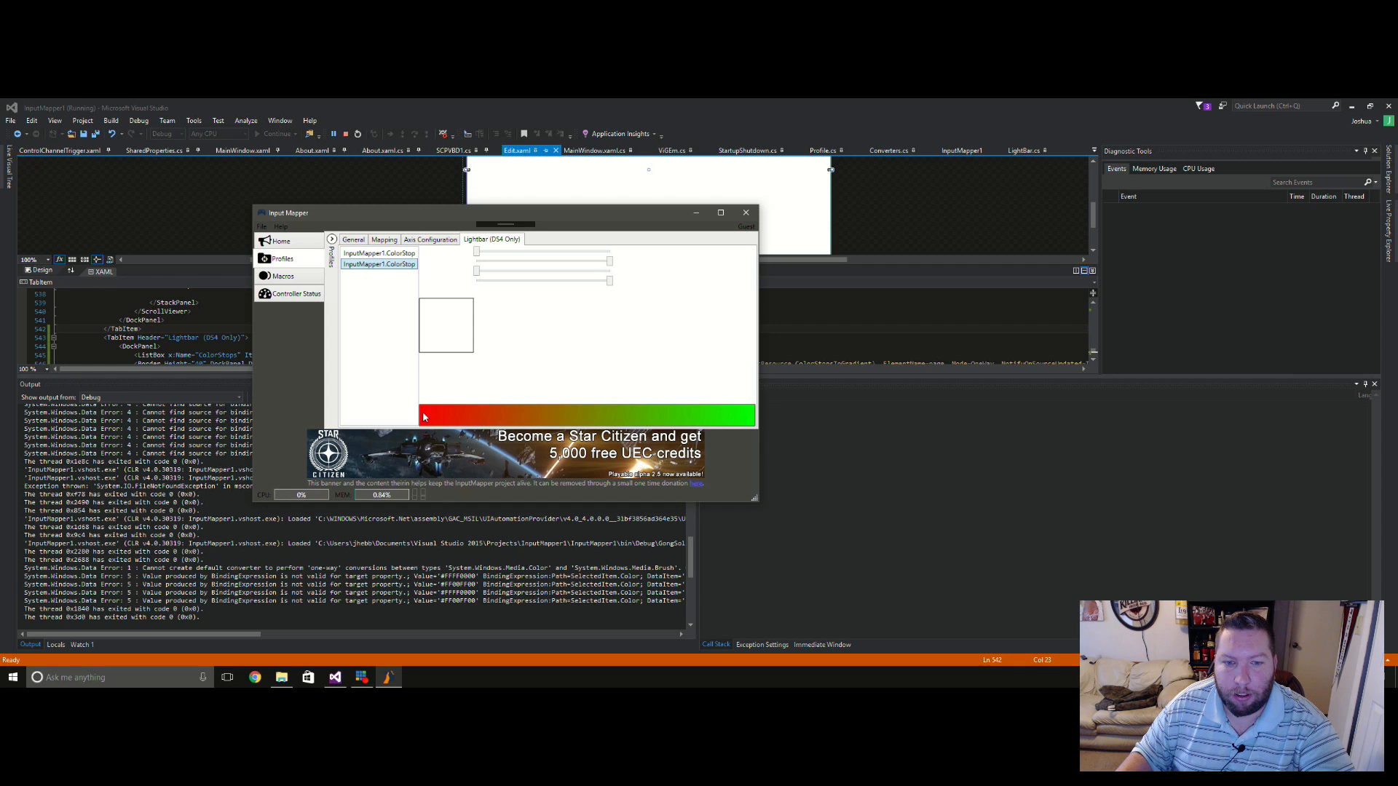
mouse_move(773, 424)
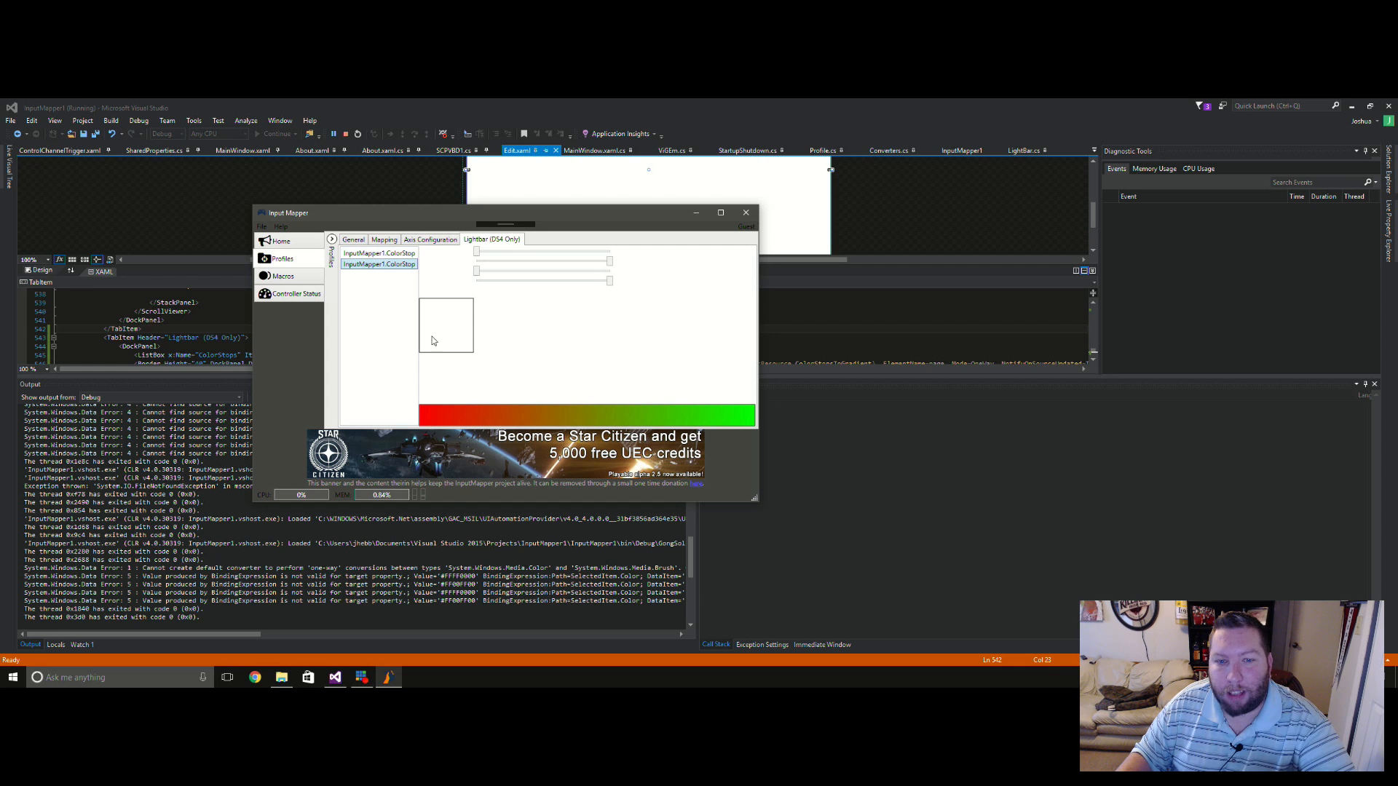
mouse_move(468, 396)
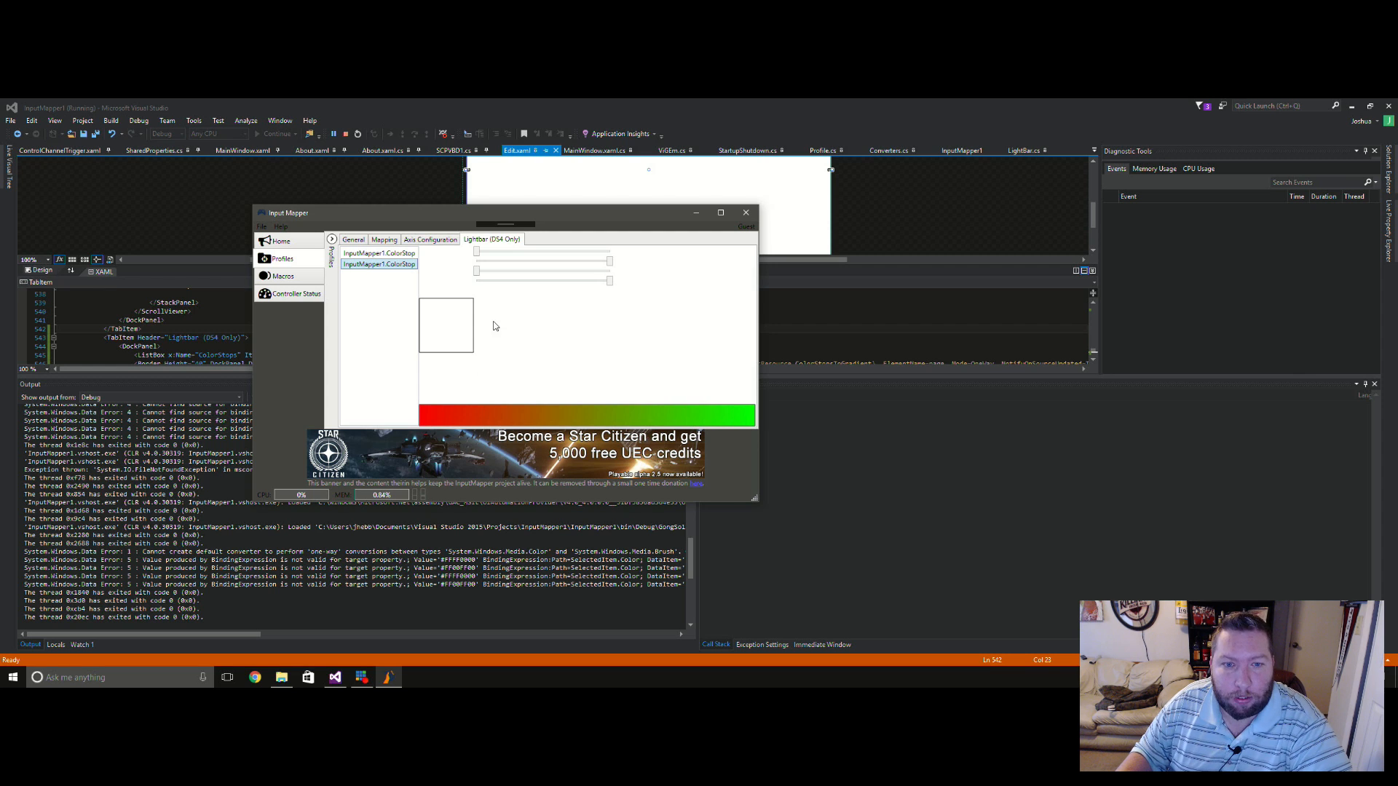
mouse_move(533, 323)
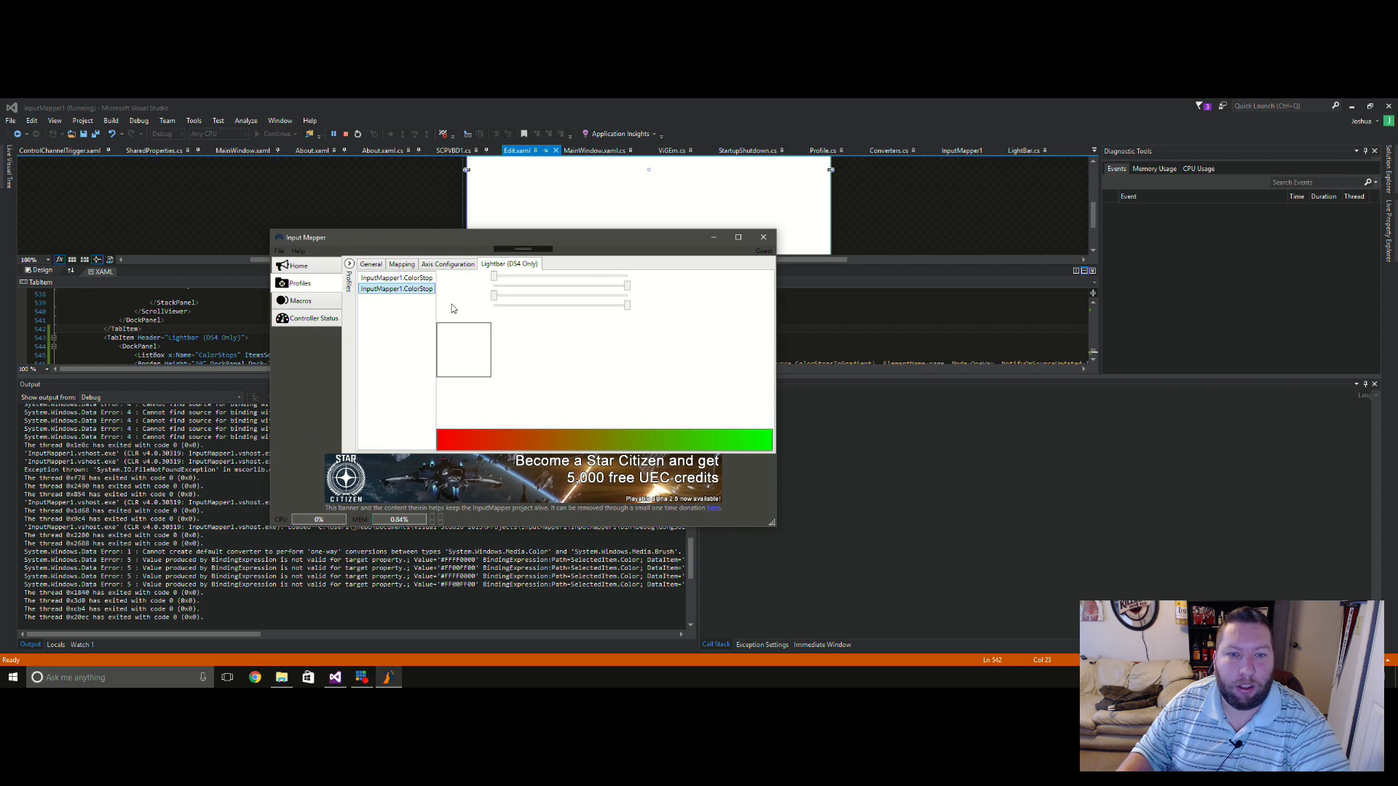
mouse_move(590, 344)
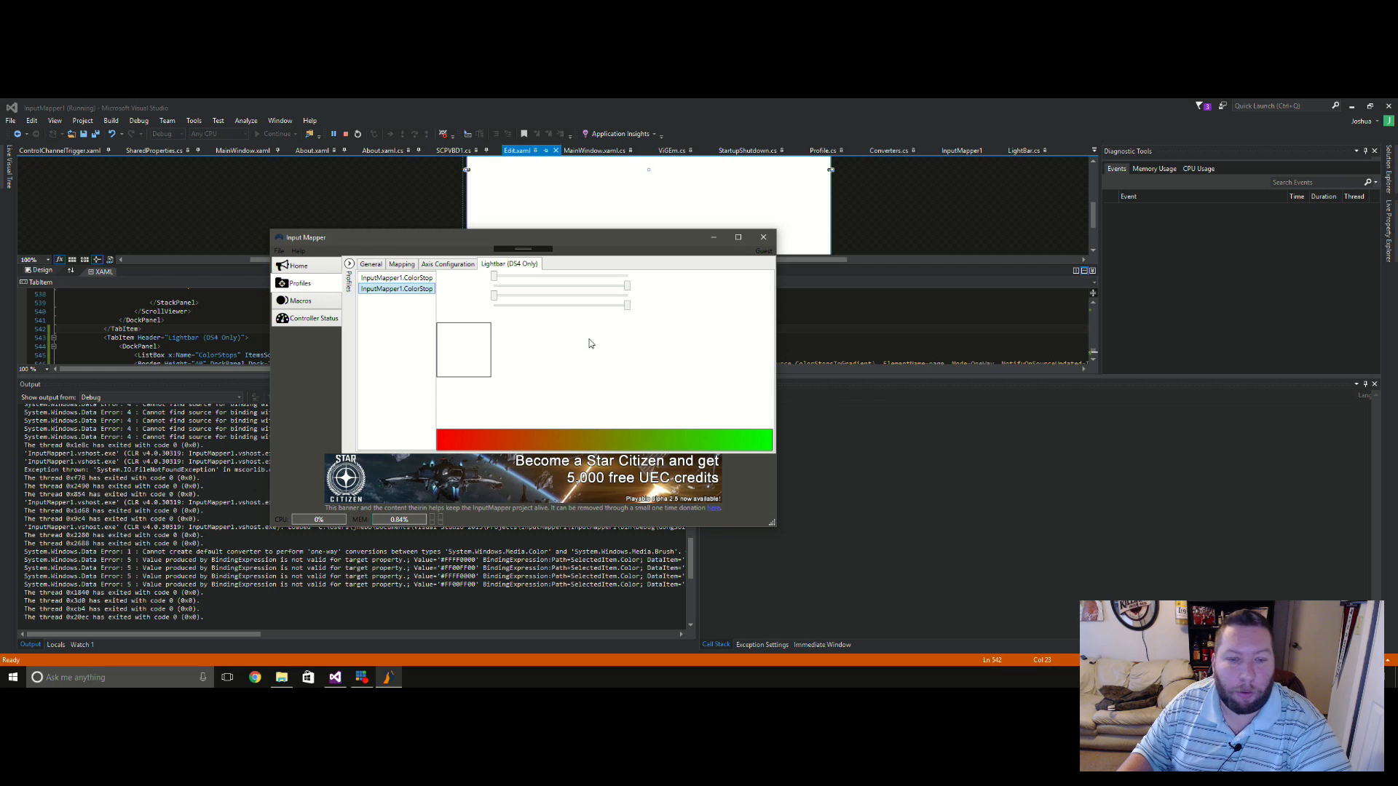
mouse_move(560, 245)
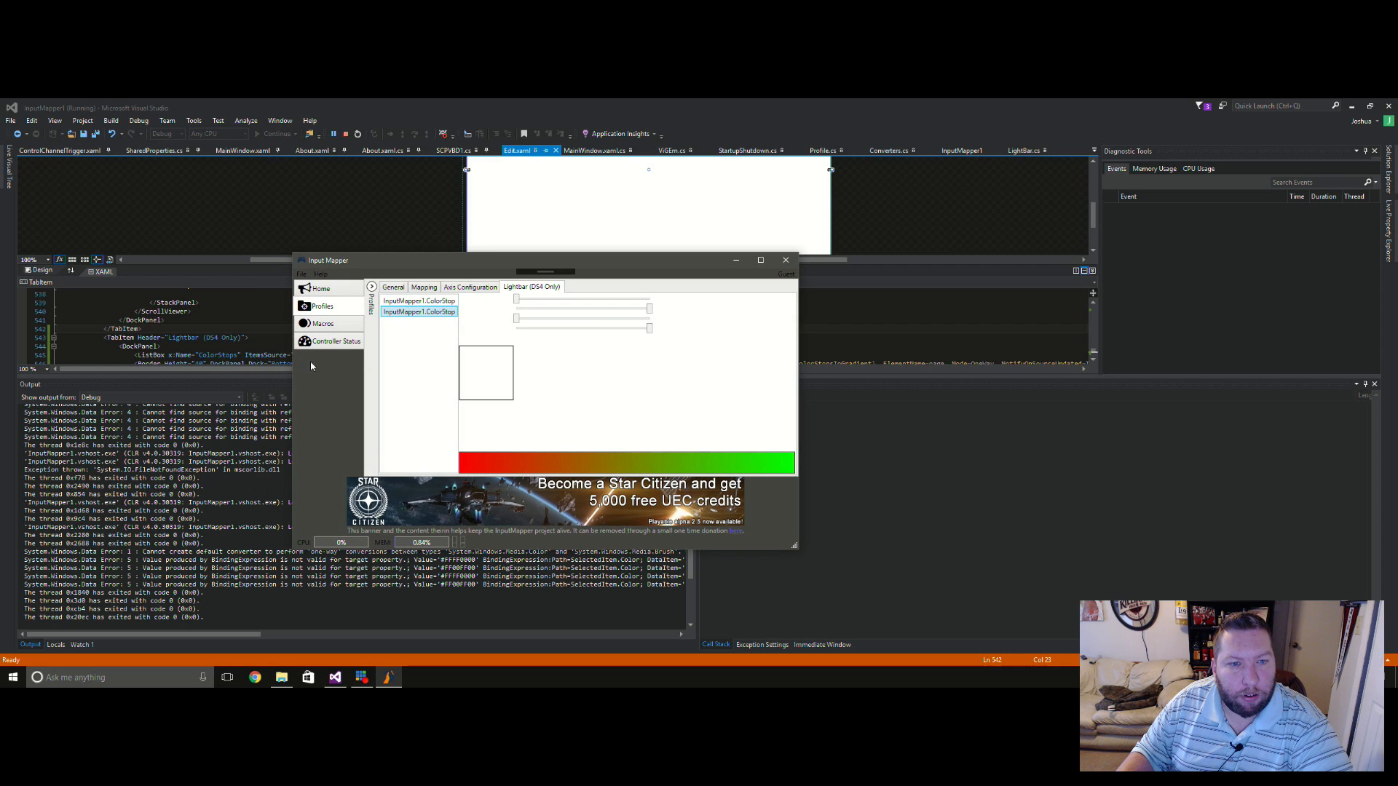
Browse the File menu, then show the Help menu listing Forum and About InputMapper
left_click(307, 274)
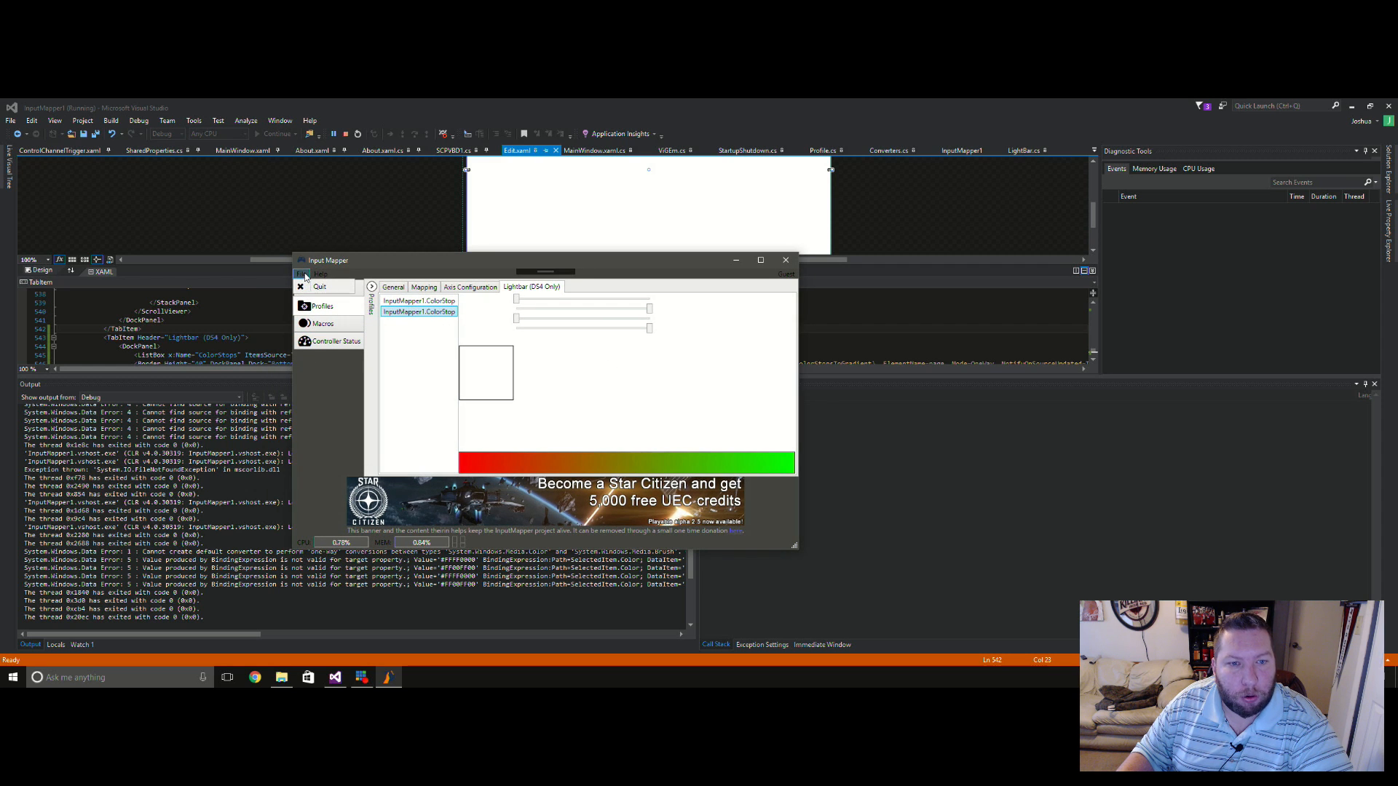
left_click(319, 274)
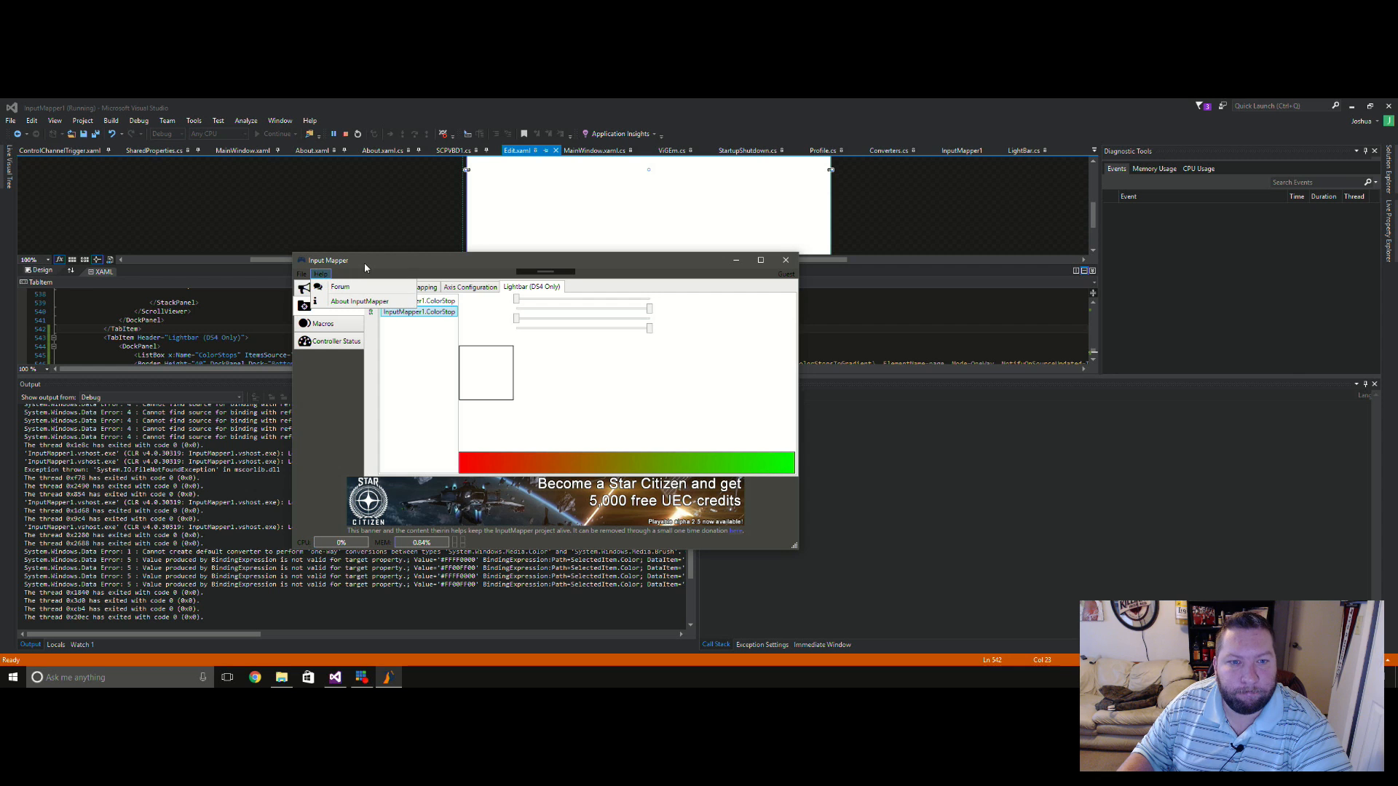